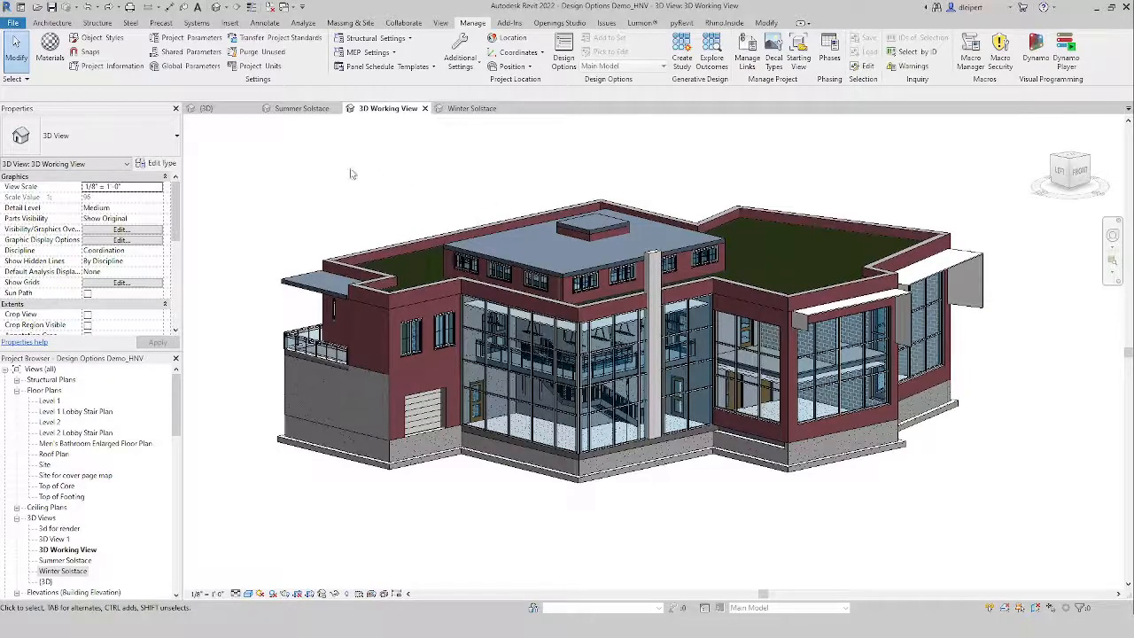
- Review the summer and winter solstice sun study views, then return to the 3D working view
{"action": "left_click", "coordinate": [301, 108]}
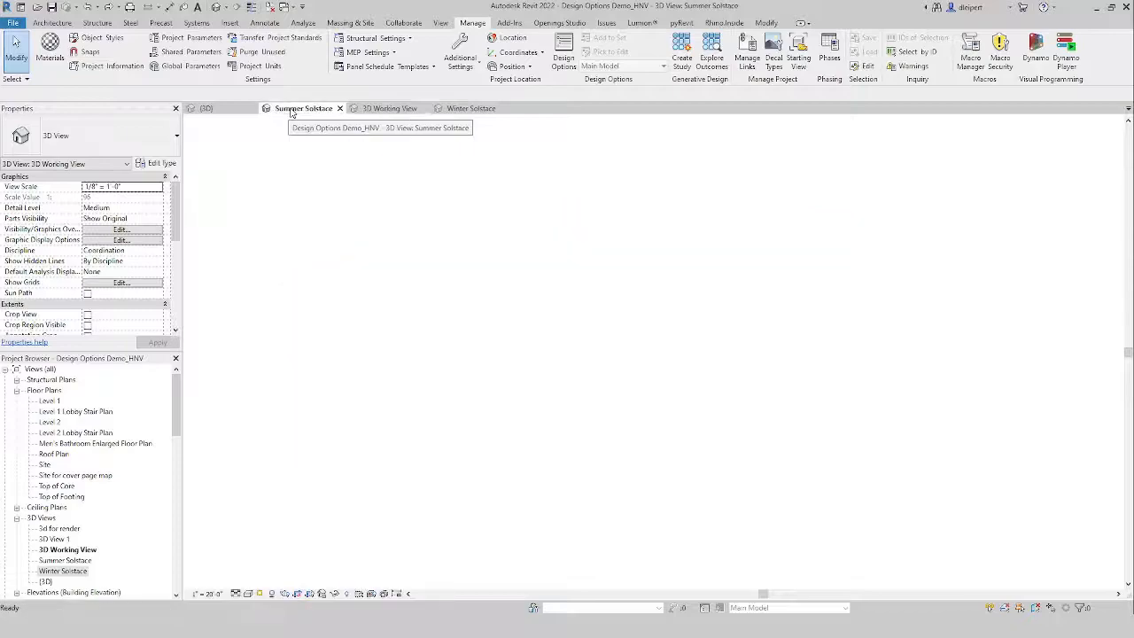
{"action": "left_click", "coordinate": [305, 109]}
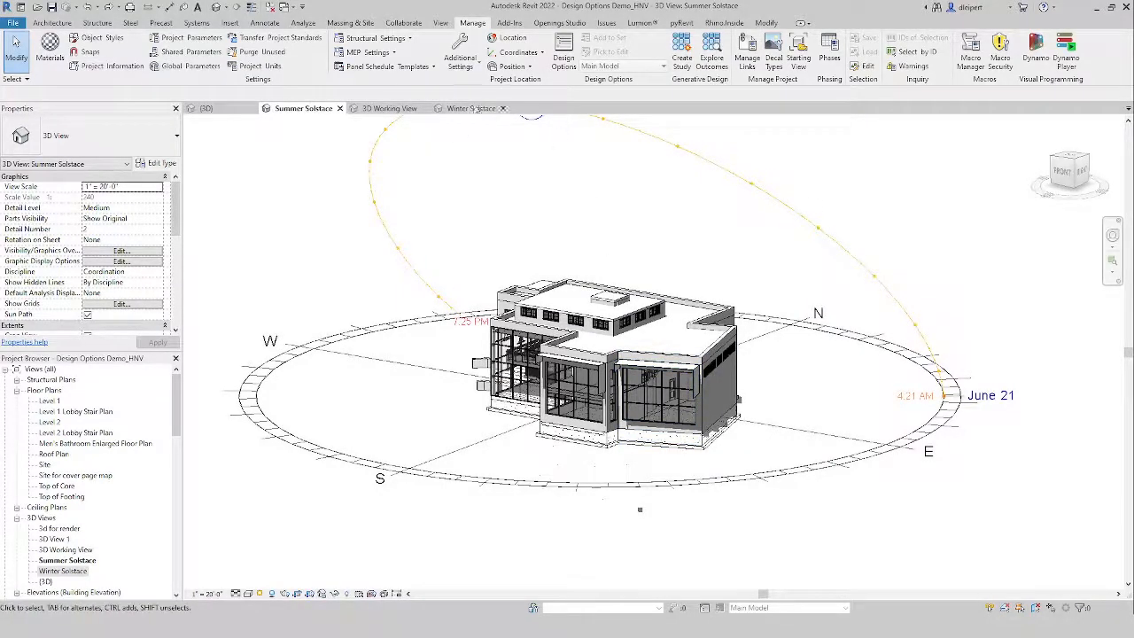
{"action": "left_click", "coordinate": [468, 108]}
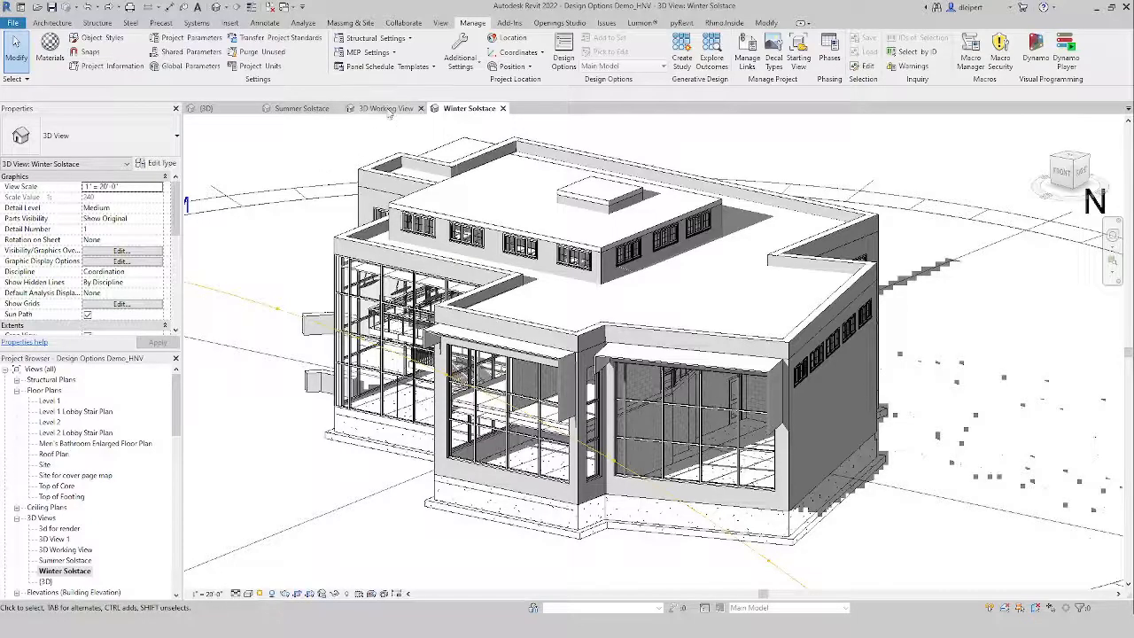
{"action": "left_click", "coordinate": [386, 109]}
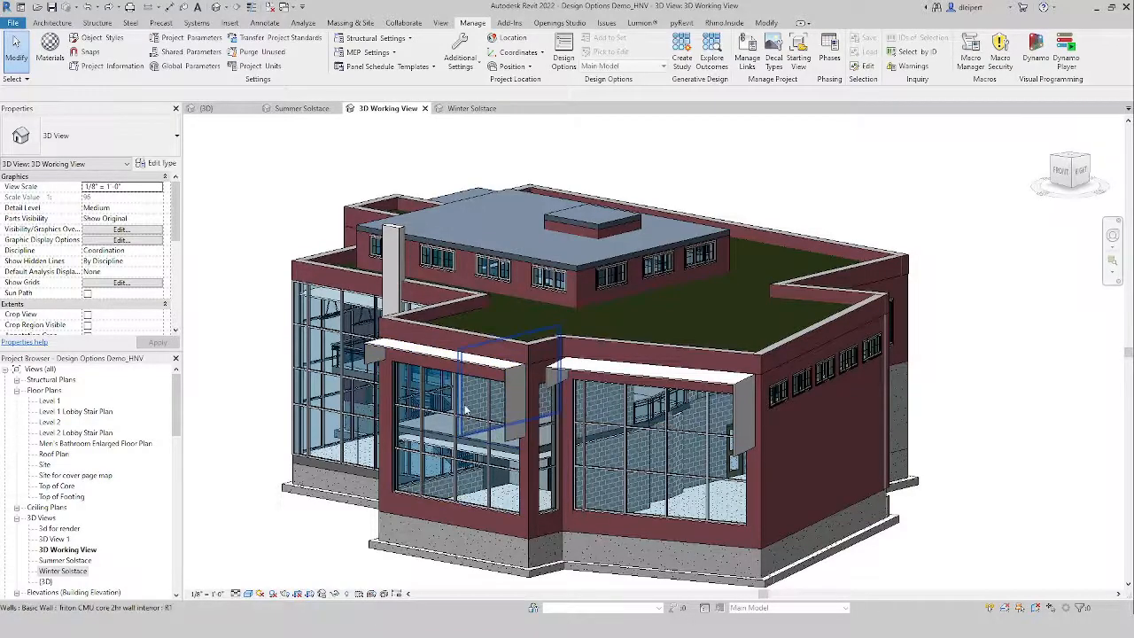
{"action": "mouse_move", "coordinate": [457, 417]}
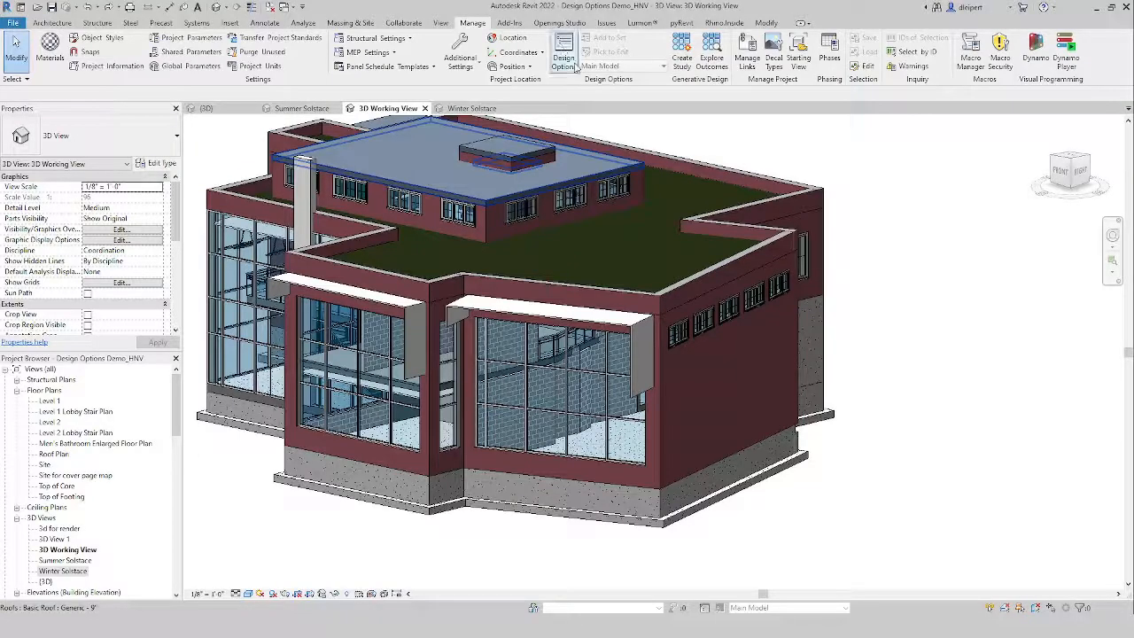
{"action": "mouse_move", "coordinate": [564, 57]}
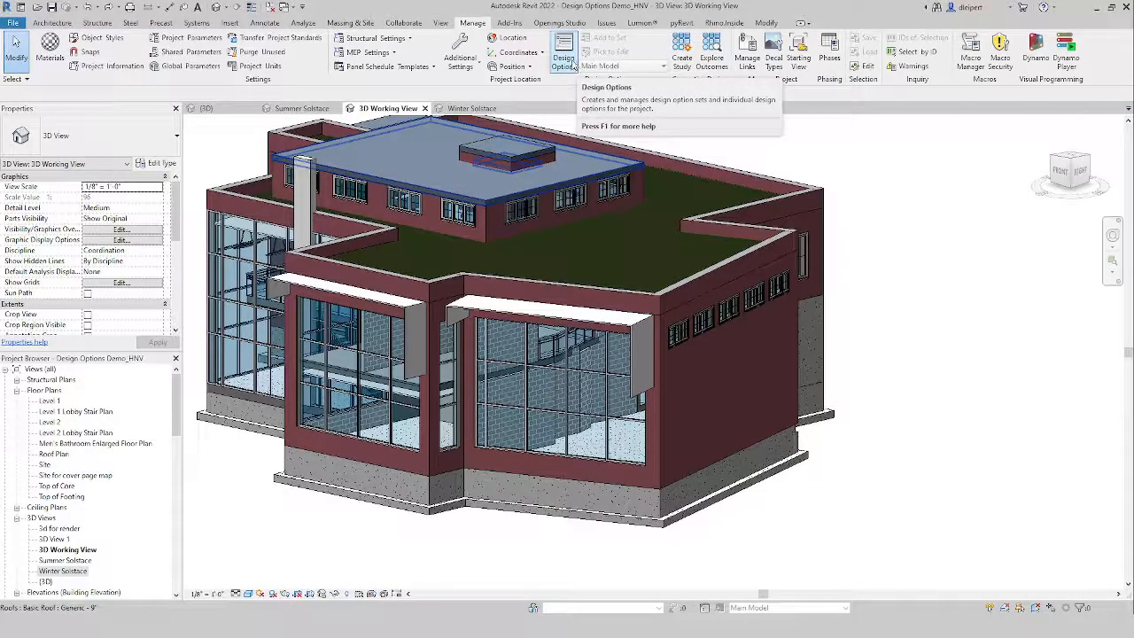
- Create a new design option set in Design Options and rename it Facade Solar Shading
{"action": "left_click", "coordinate": [564, 53]}
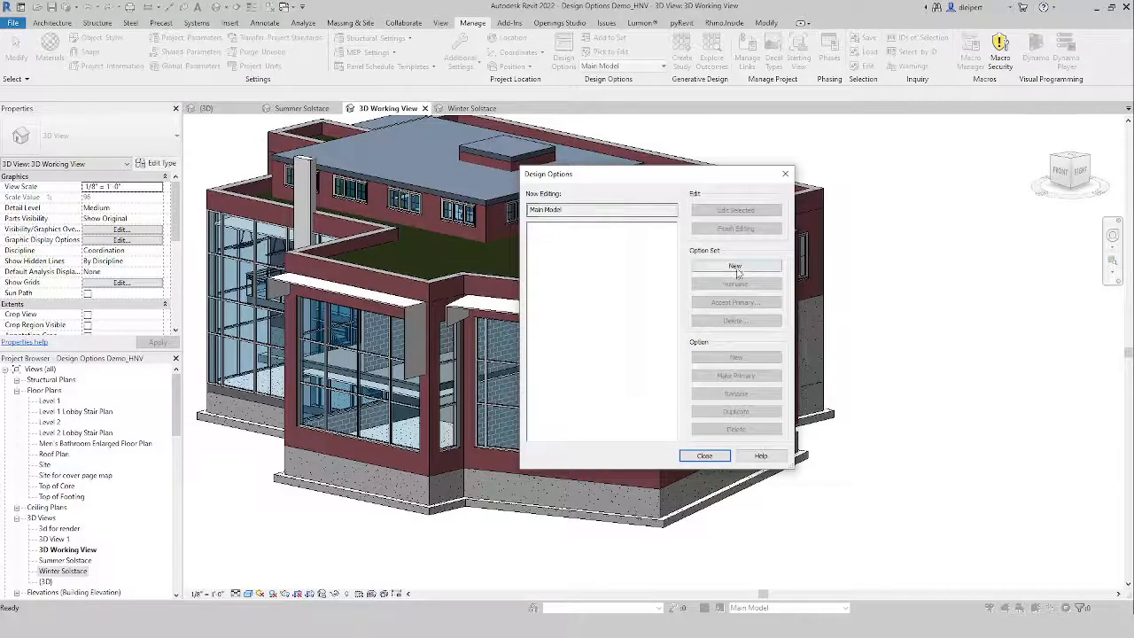
{"action": "left_click", "coordinate": [733, 266]}
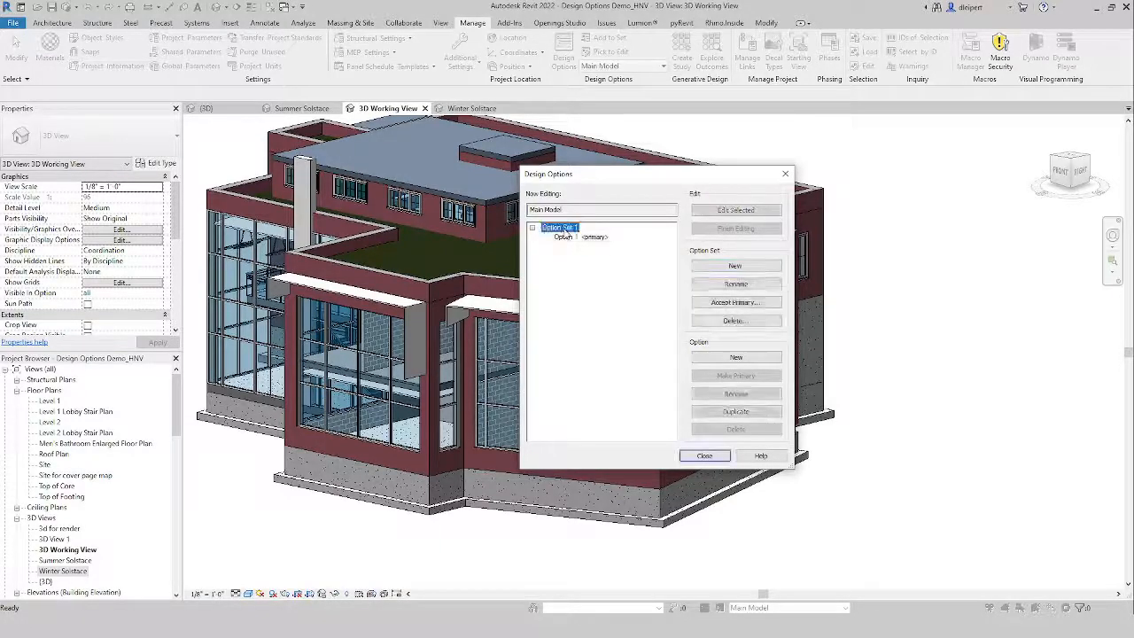
{"action": "left_click", "coordinate": [734, 283]}
{"action": "type", "text": "Facade Solar Shad"}
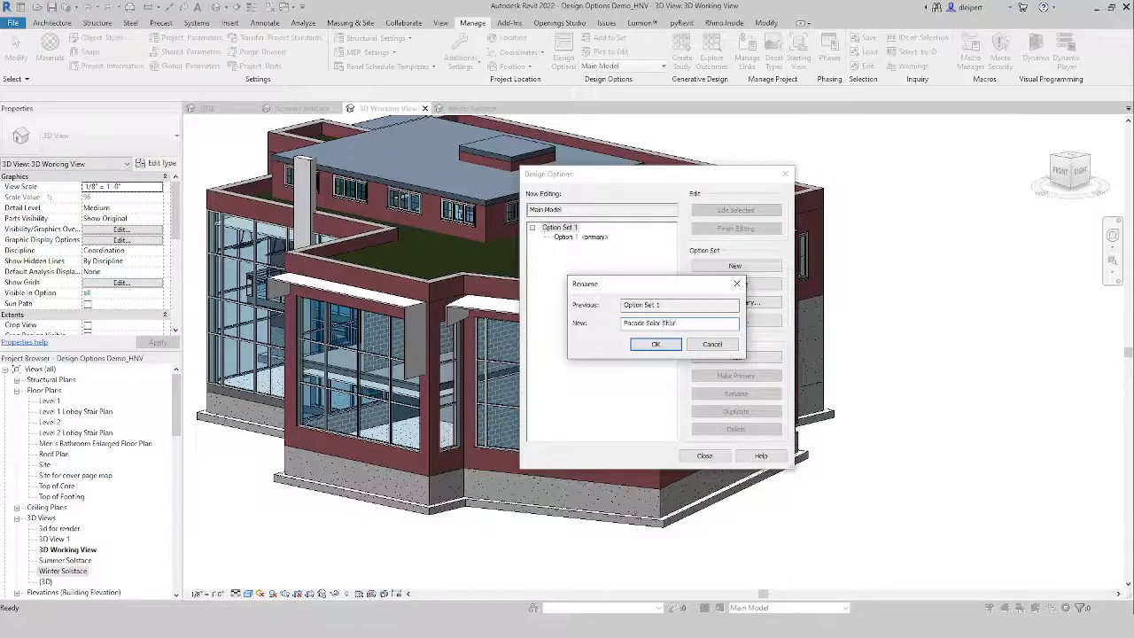
{"action": "left_click", "coordinate": [656, 343]}
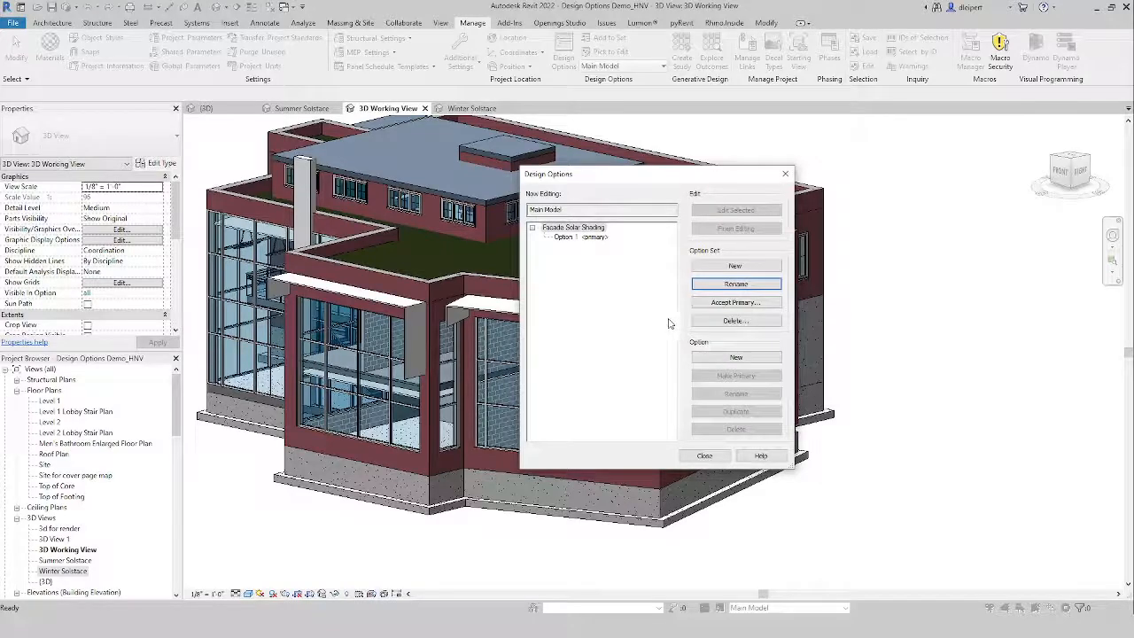
{"action": "left_click", "coordinate": [581, 238]}
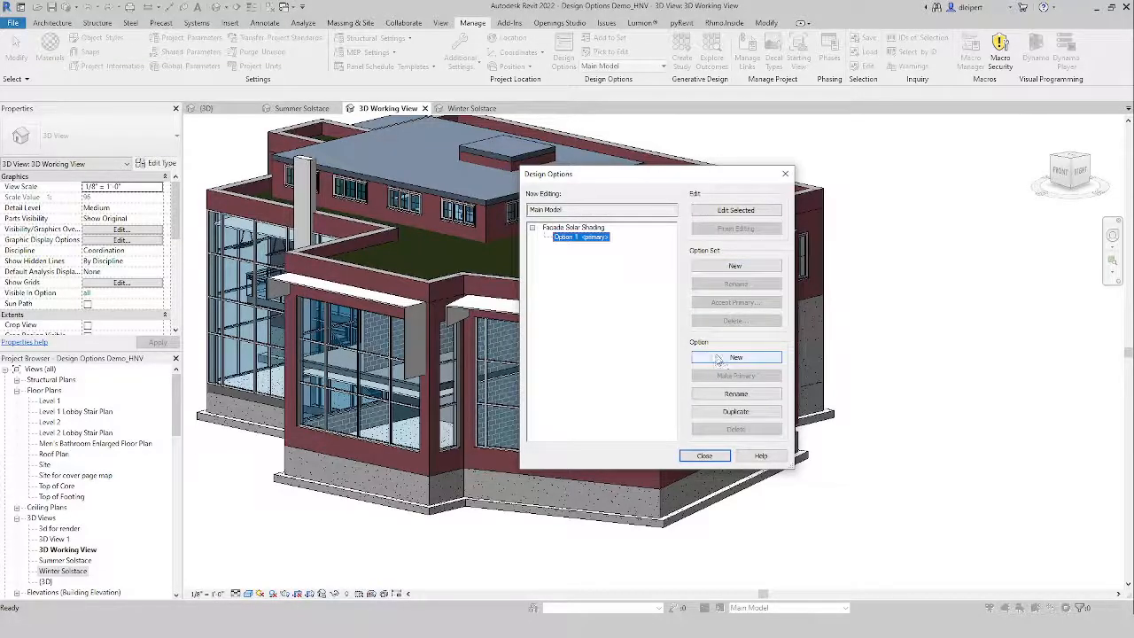
- Add the remaining options to the Facade Solar Shading set and close the manager
{"action": "left_click", "coordinate": [736, 358]}
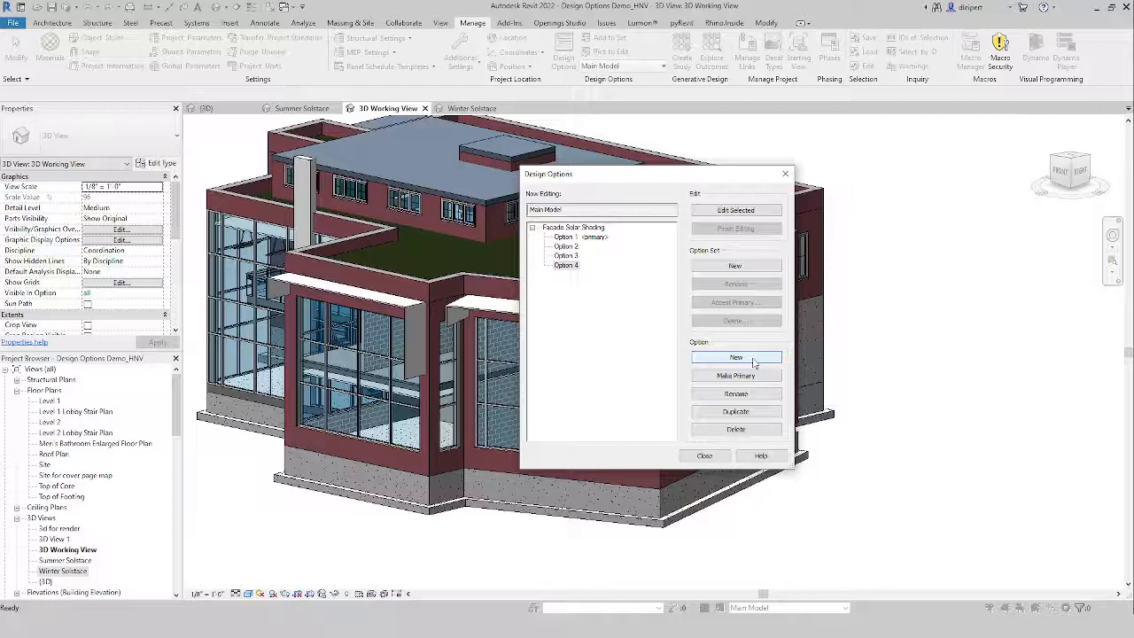
{"action": "left_click", "coordinate": [735, 358]}
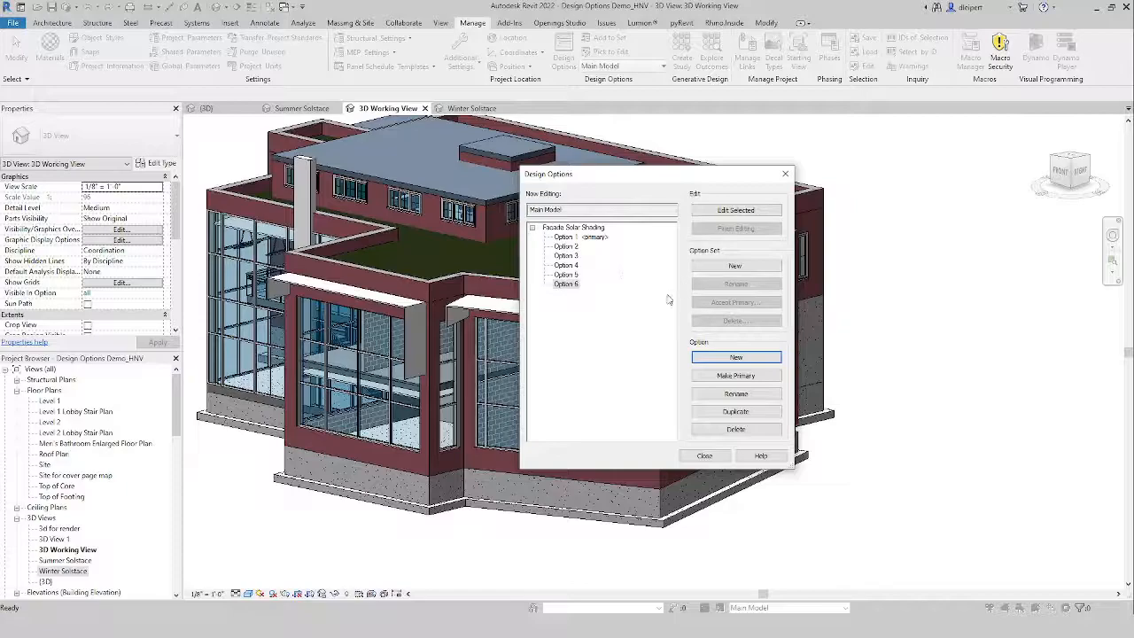
{"action": "left_click", "coordinate": [565, 246]}
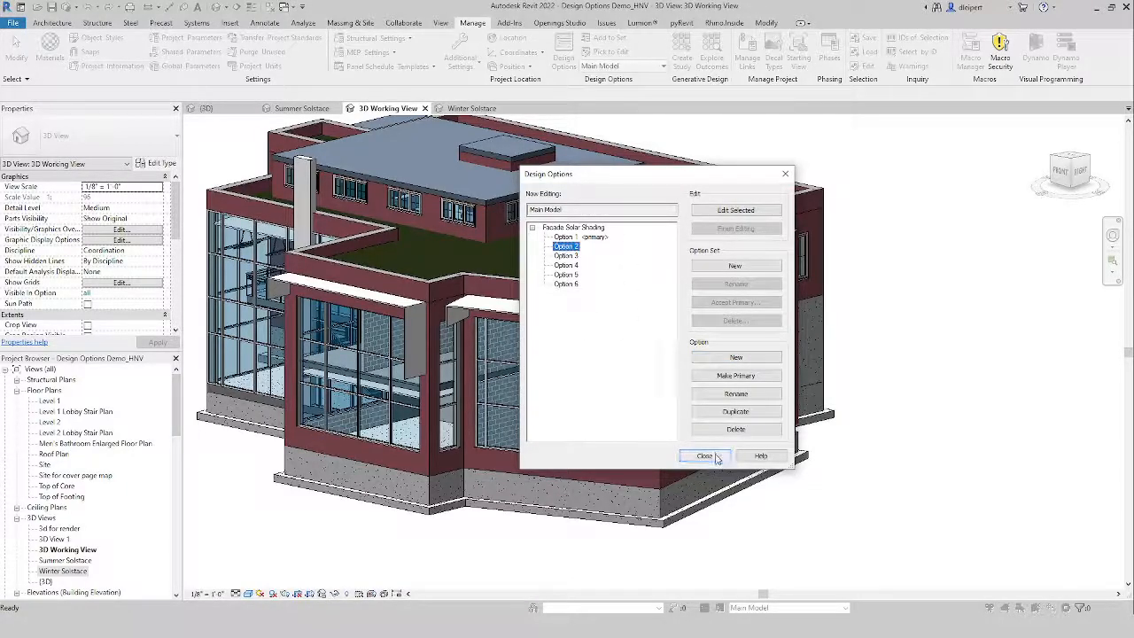
{"action": "left_click", "coordinate": [705, 456]}
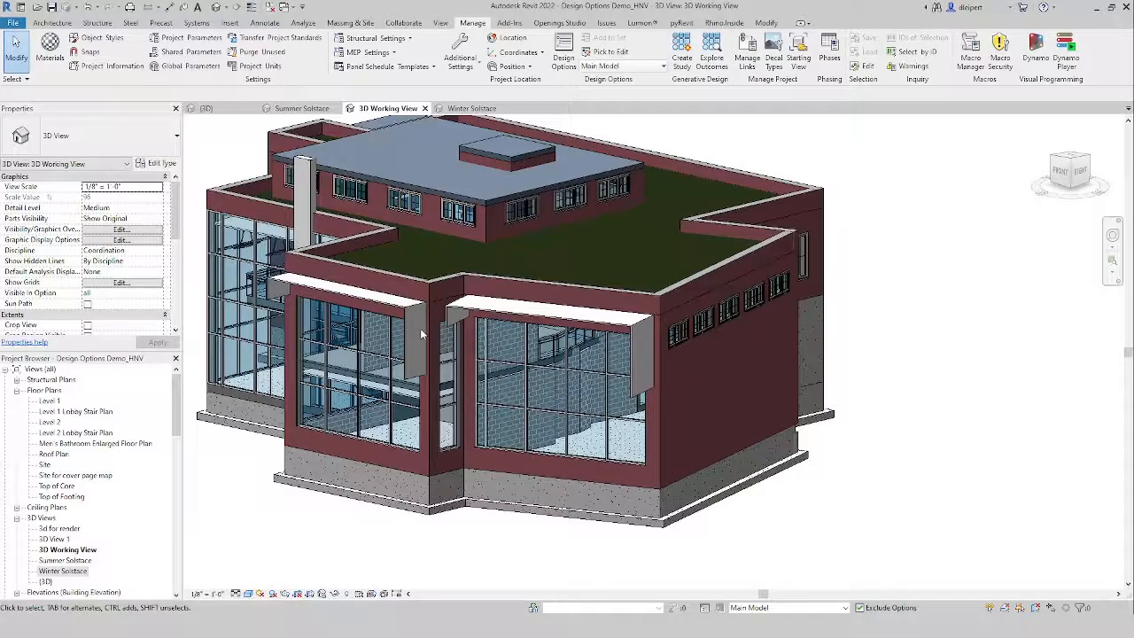
- Orbit to the side facade and set the edited option back to Main Model
{"action": "left_click", "coordinate": [408, 316]}
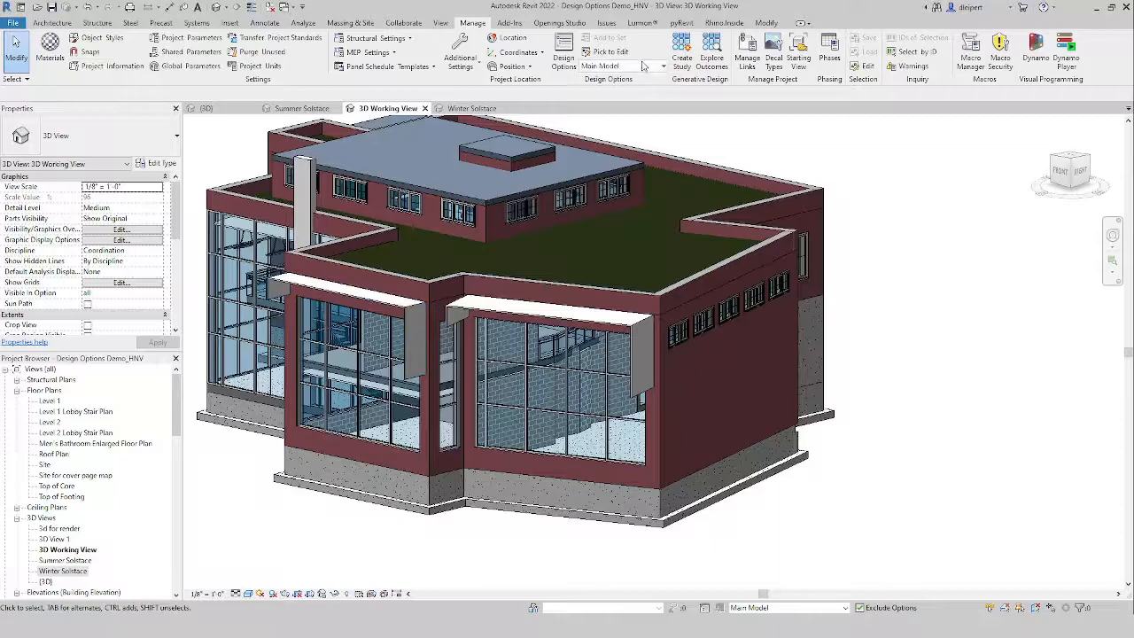
{"action": "left_click", "coordinate": [620, 65]}
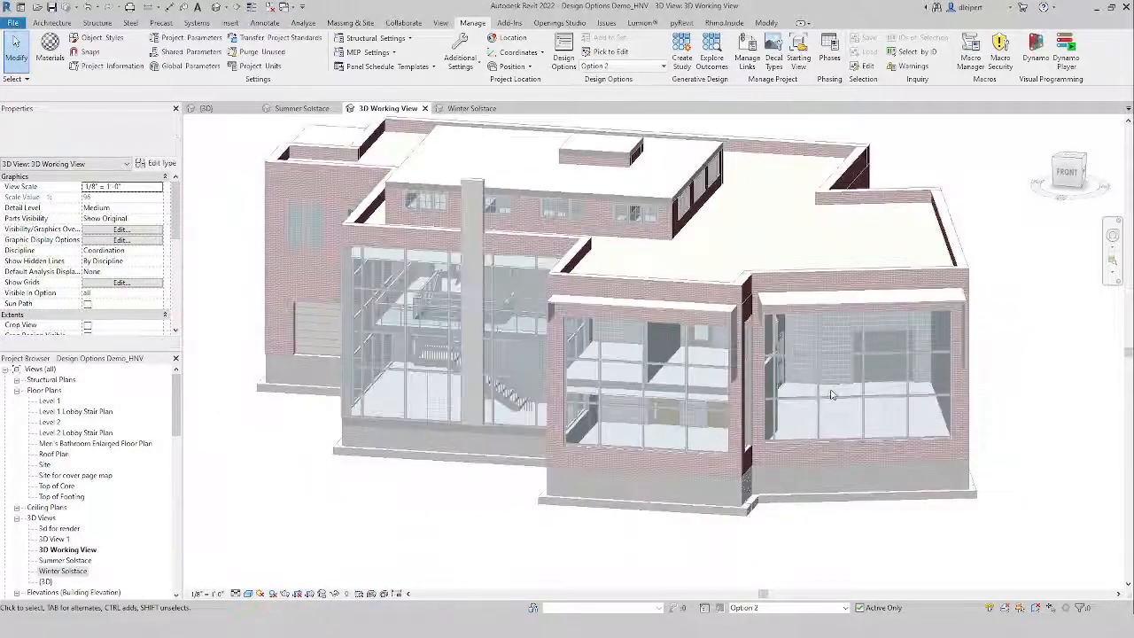
{"action": "left_click_drag", "start_coordinate": [833, 393], "coordinate": [654, 397]}
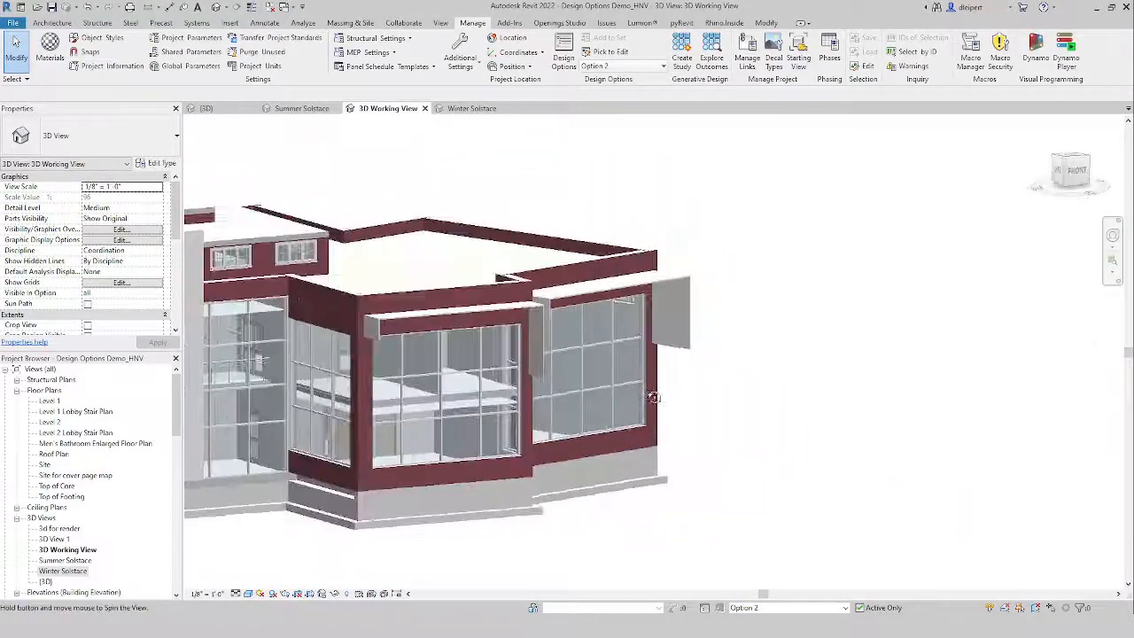
{"action": "left_click", "coordinate": [620, 67]}
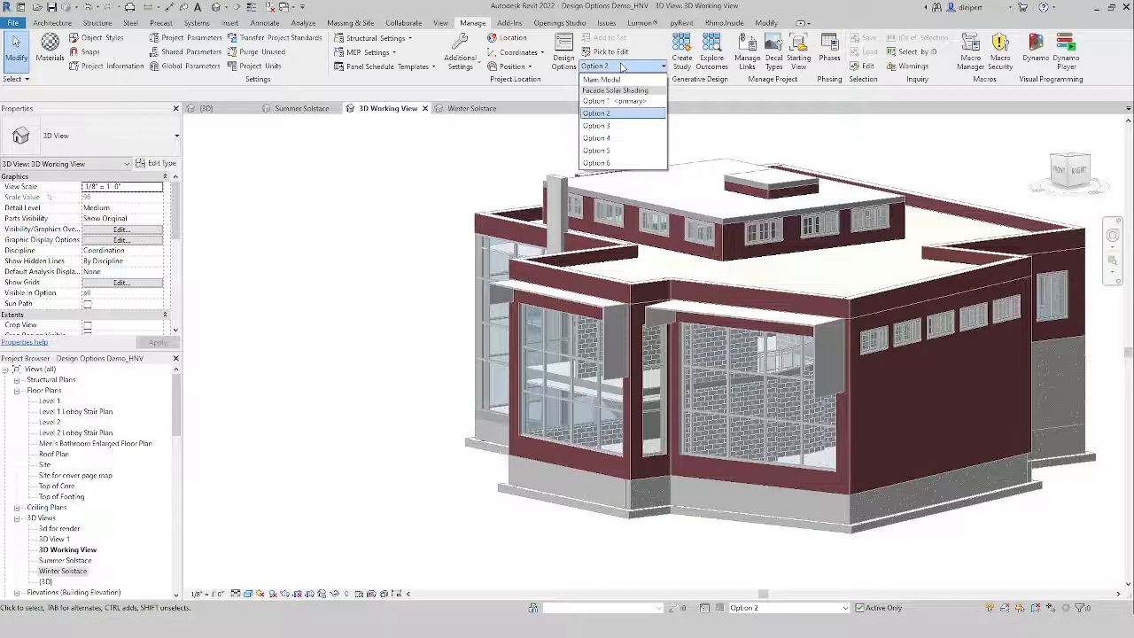
{"action": "left_click", "coordinate": [595, 100]}
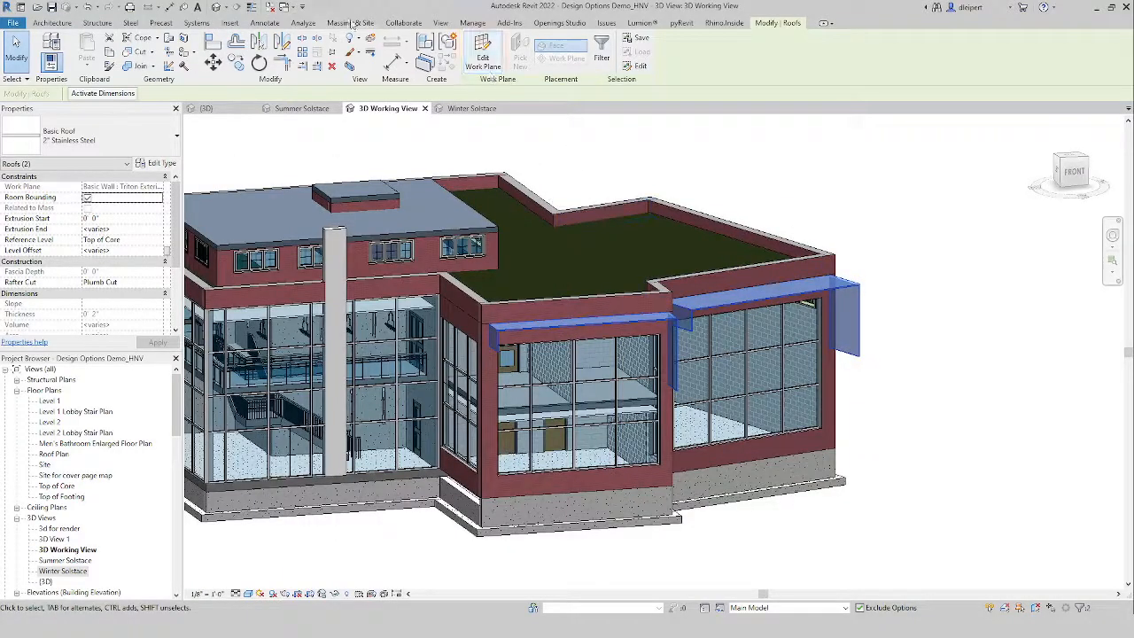
- Add the two window canopy roofs to the set, included only in Options 1 and 2
{"action": "left_click", "coordinate": [473, 21]}
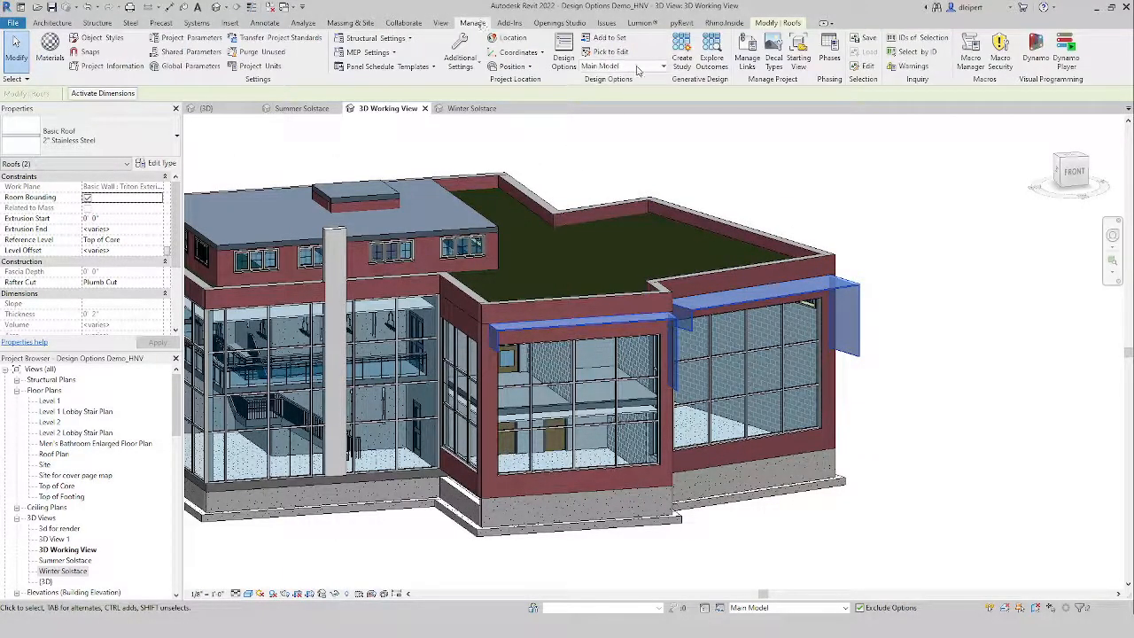
{"action": "left_click", "coordinate": [610, 37]}
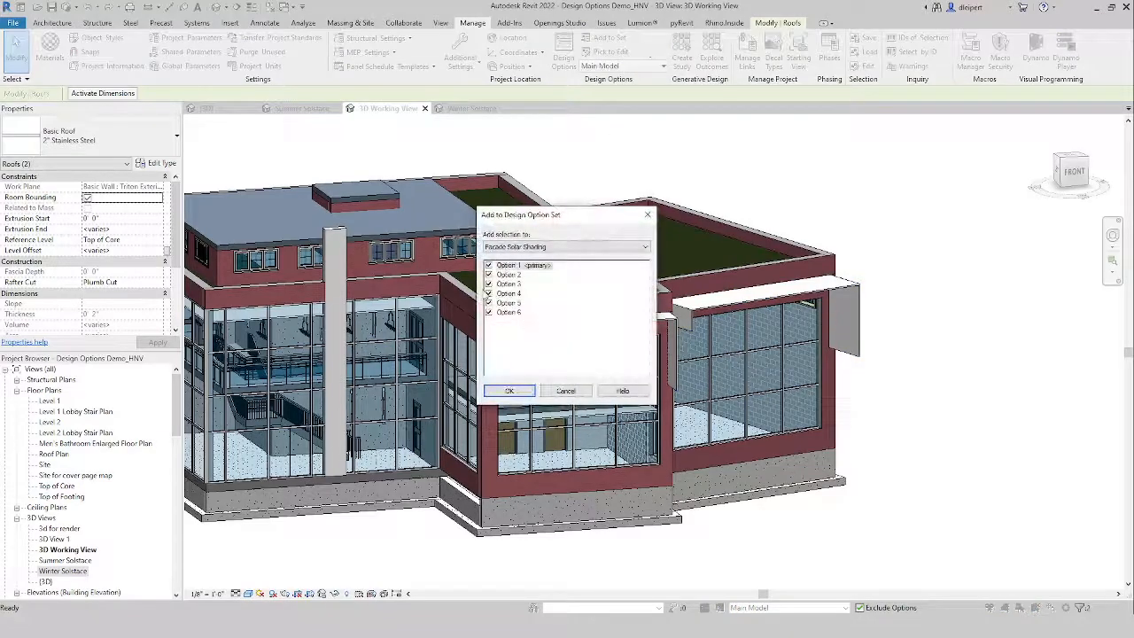
{"action": "left_click", "coordinate": [510, 274]}
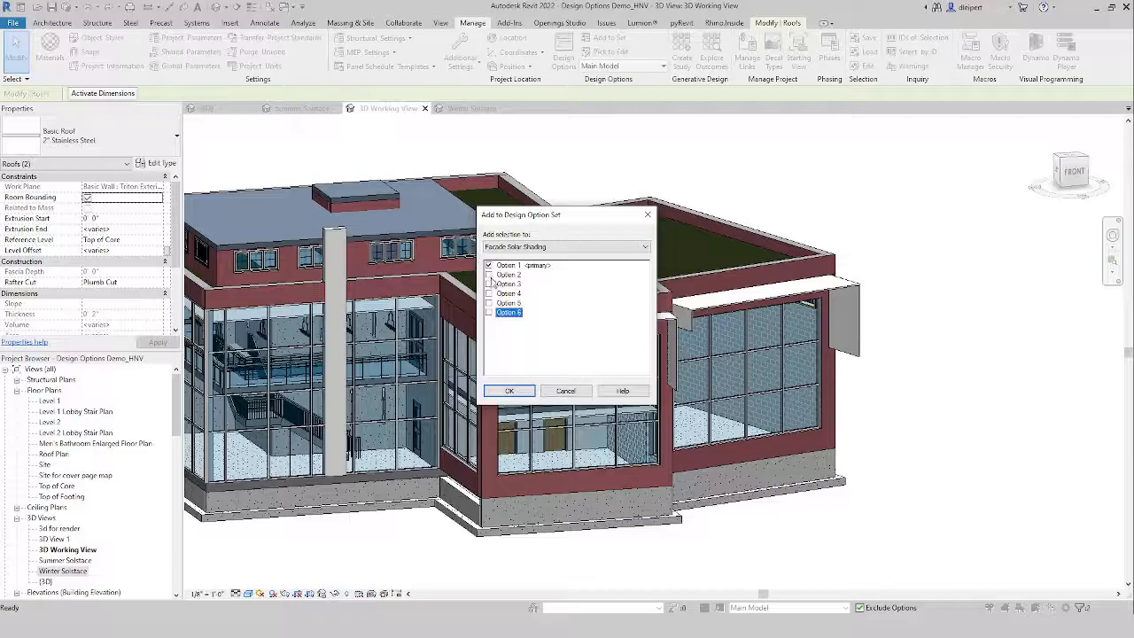
{"action": "left_click", "coordinate": [510, 275]}
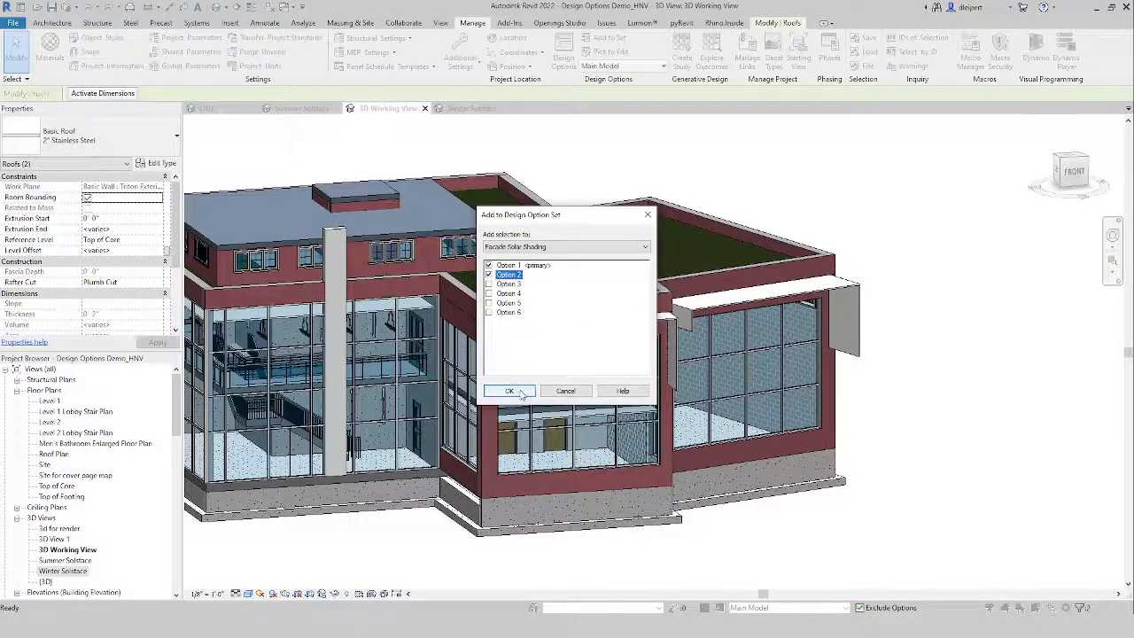
{"action": "left_click", "coordinate": [509, 392]}
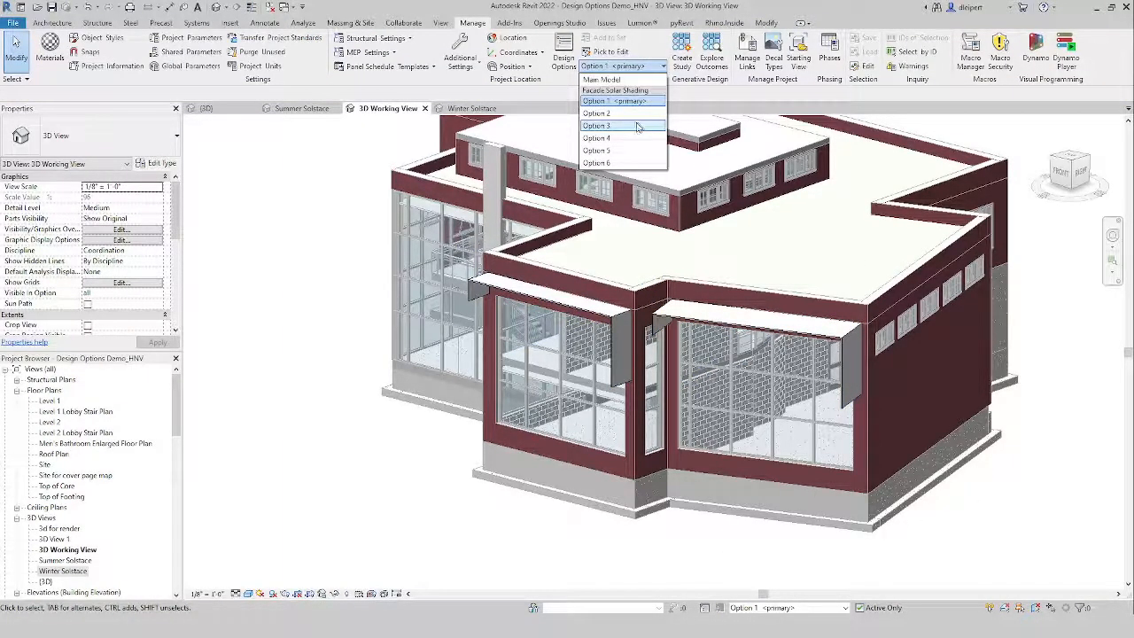
- In Option 2, edit the canopy profile to wrap down both window sides and inspect it in 3D
{"action": "left_click", "coordinate": [597, 124]}
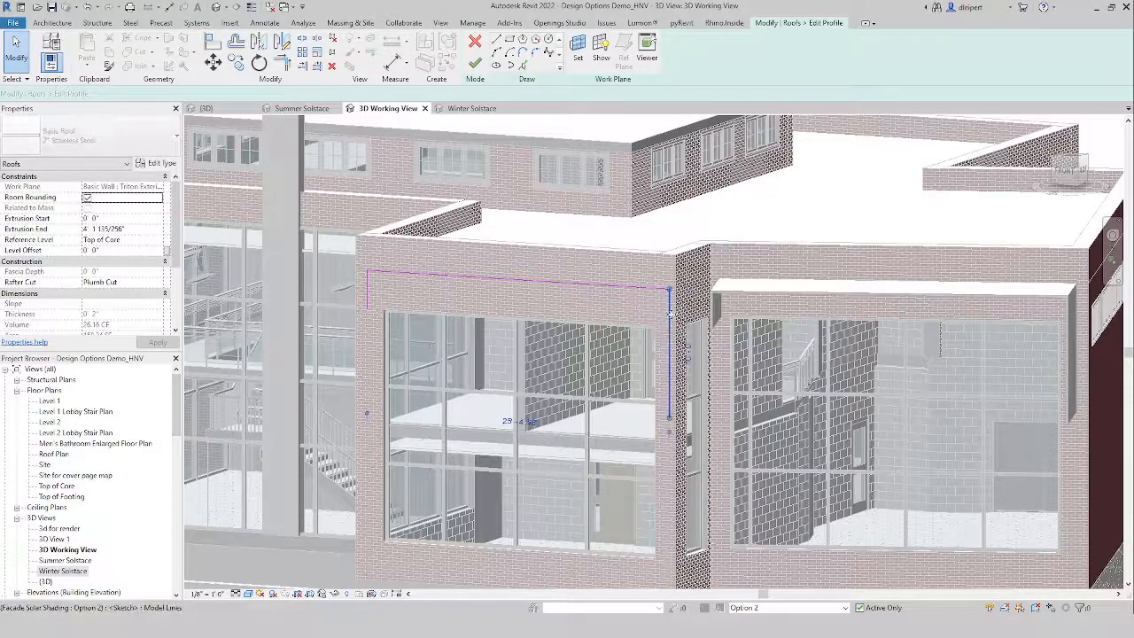
{"action": "left_click", "coordinate": [670, 315]}
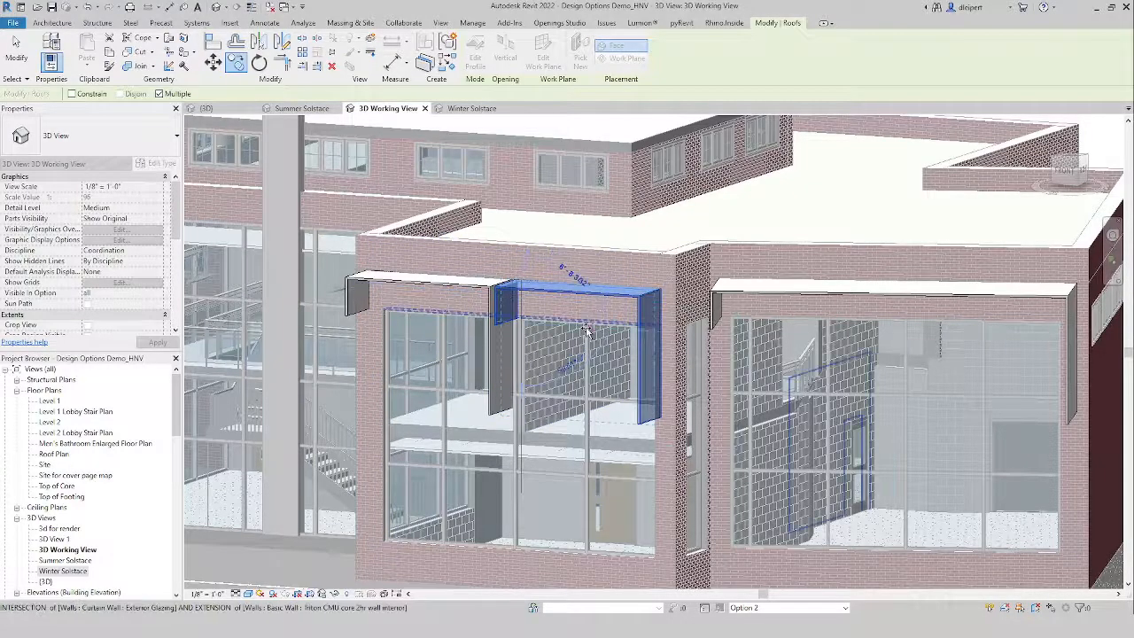
{"action": "left_click", "coordinate": [471, 21]}
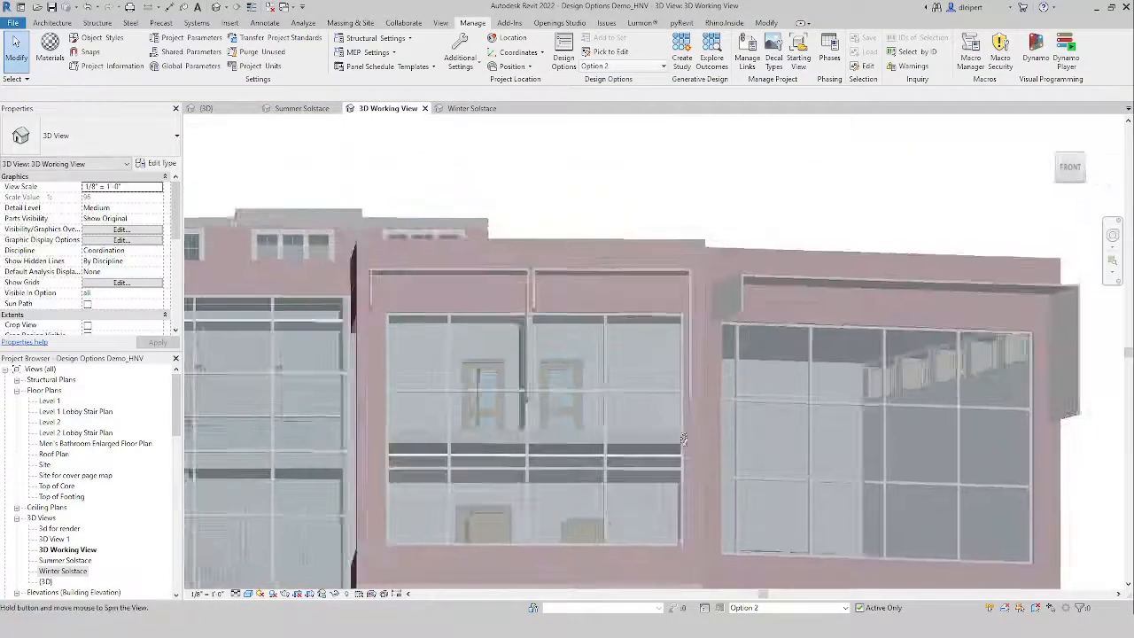
{"action": "left_click_drag", "start_coordinate": [682, 439], "coordinate": [623, 388]}
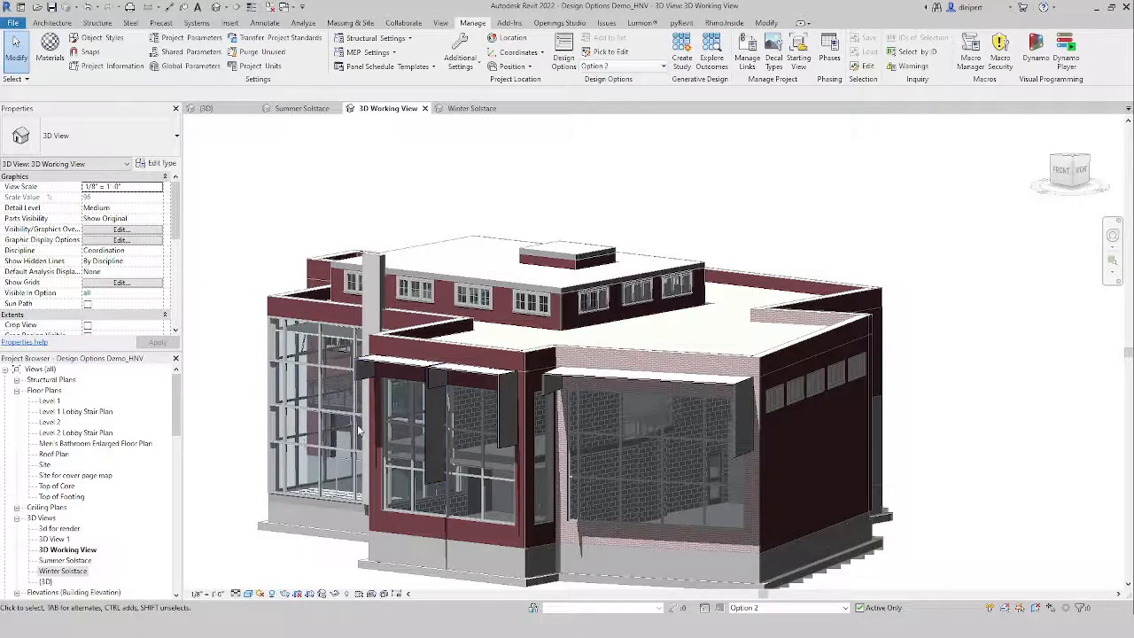
- Make Option 3 active and start a Model In-Place family in the Generic Models category
{"action": "left_click", "coordinate": [621, 68]}
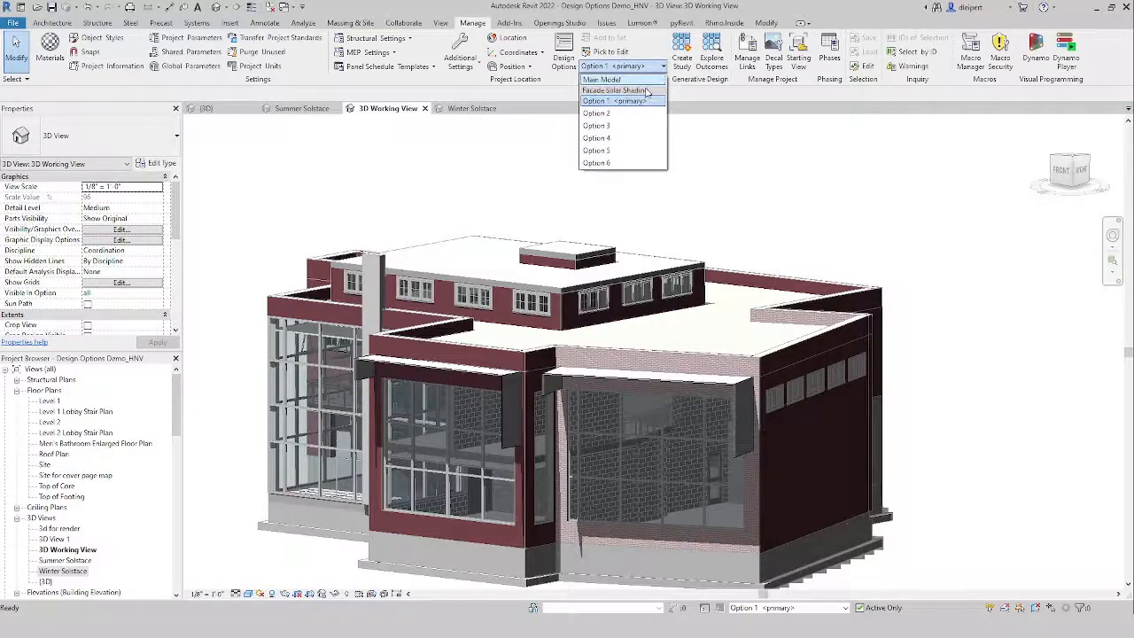
{"action": "left_click", "coordinate": [595, 114]}
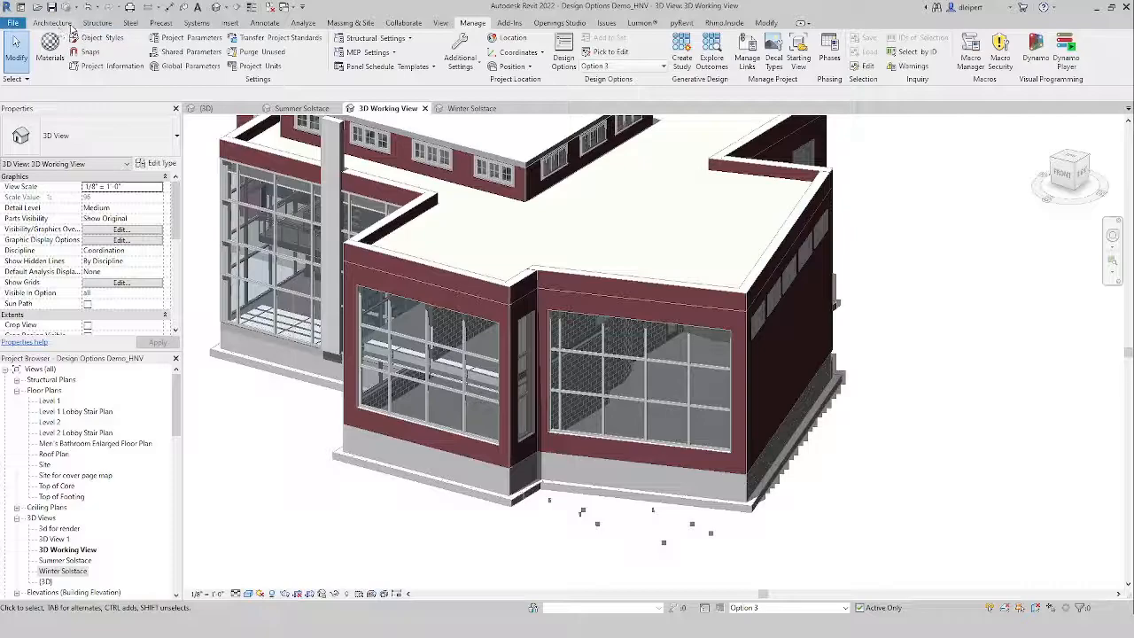
{"action": "left_click", "coordinate": [51, 21]}
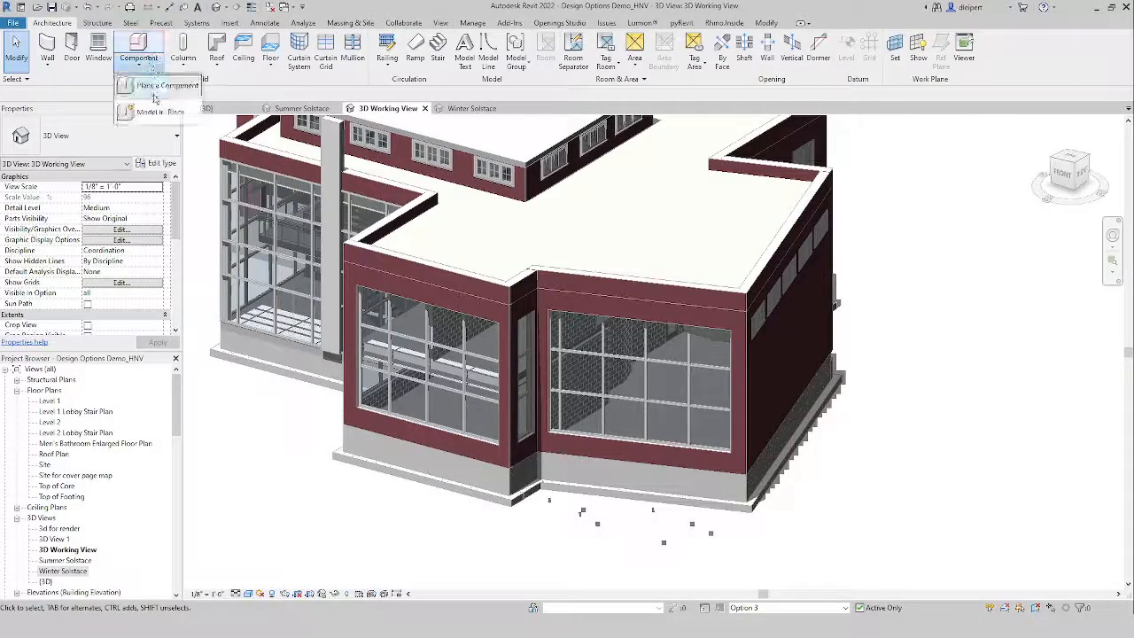
{"action": "left_click", "coordinate": [160, 110]}
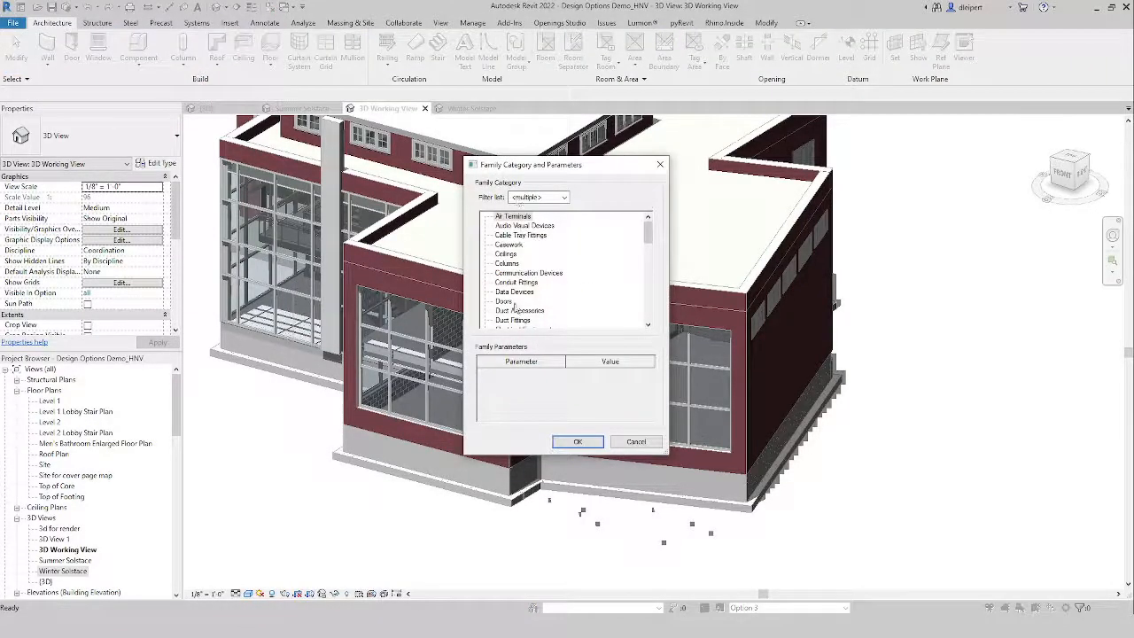
{"action": "scroll", "scroll_direction": "down", "scroll_amount": 3}
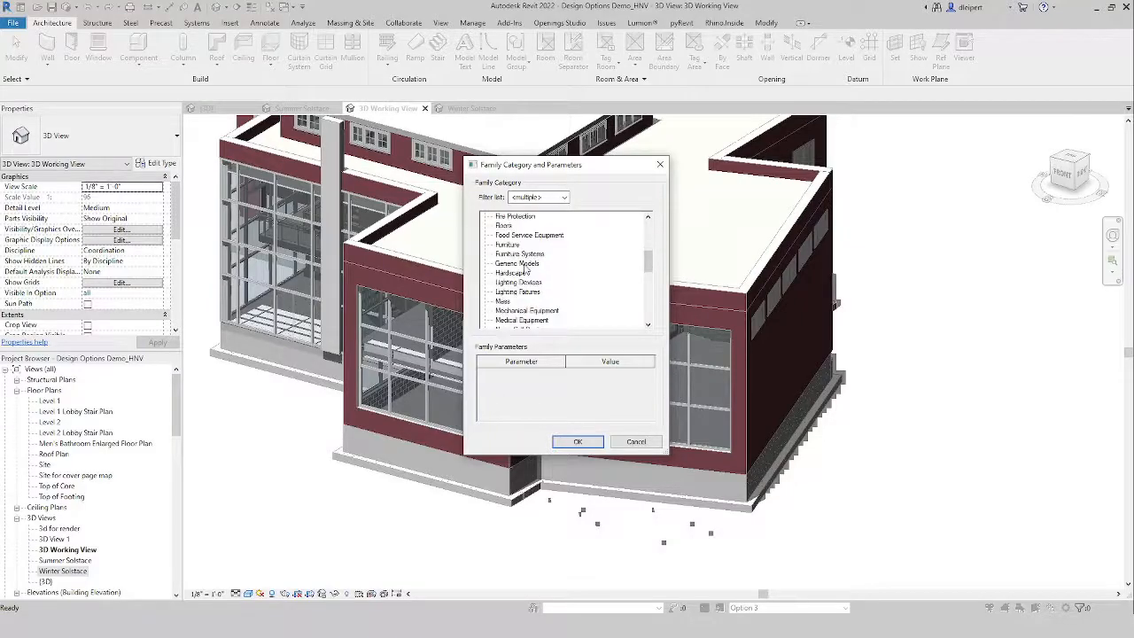
{"action": "left_click", "coordinate": [518, 262]}
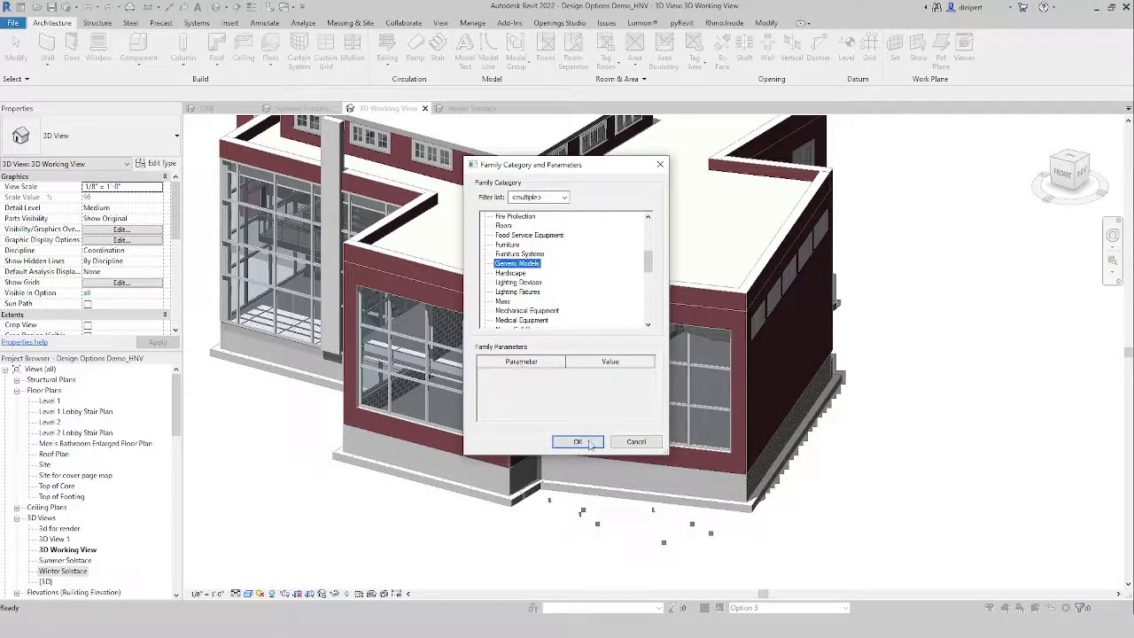
{"action": "left_click", "coordinate": [578, 442]}
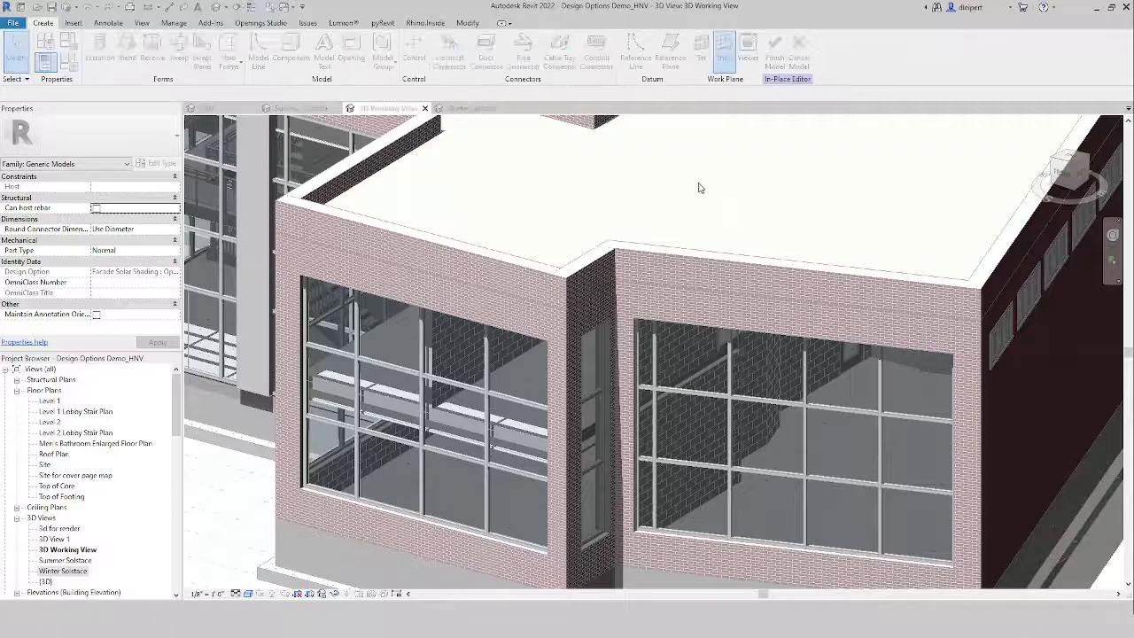
- Pick the roof's top face as the work plane for sketching the louver extrusion
{"action": "left_click", "coordinate": [723, 49]}
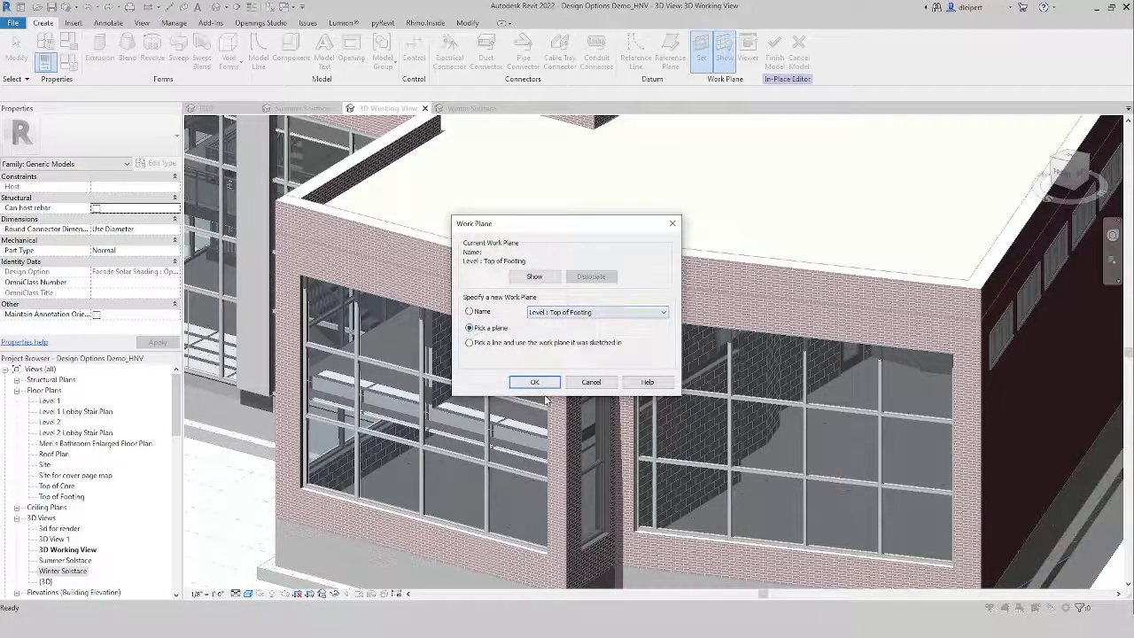
{"action": "left_click", "coordinate": [535, 383]}
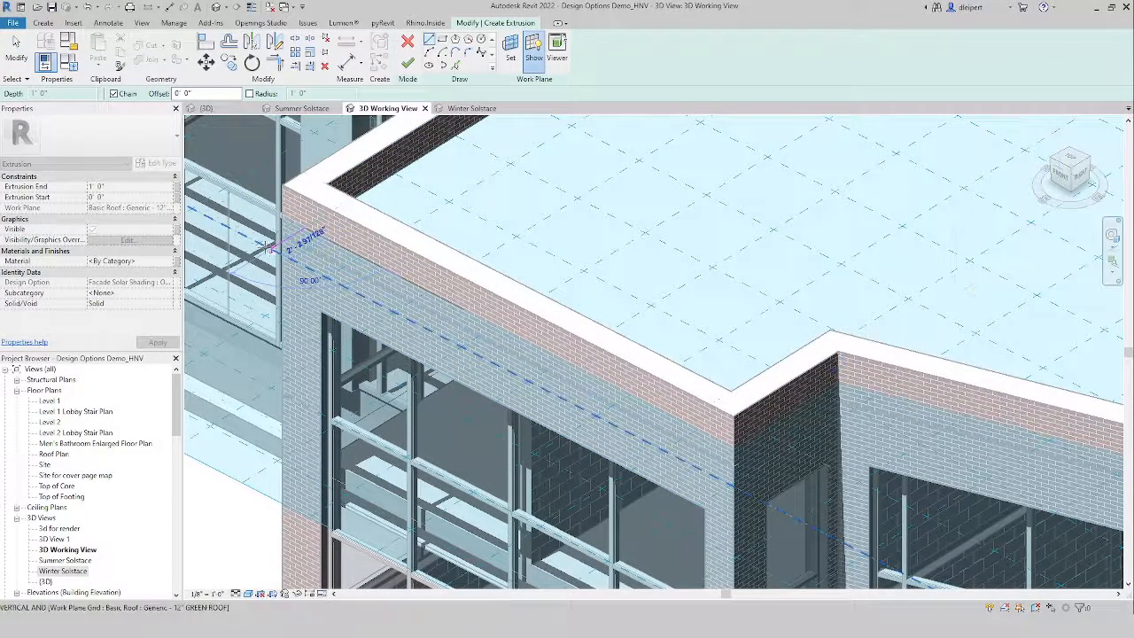
{"action": "mouse_move", "coordinate": [284, 246]}
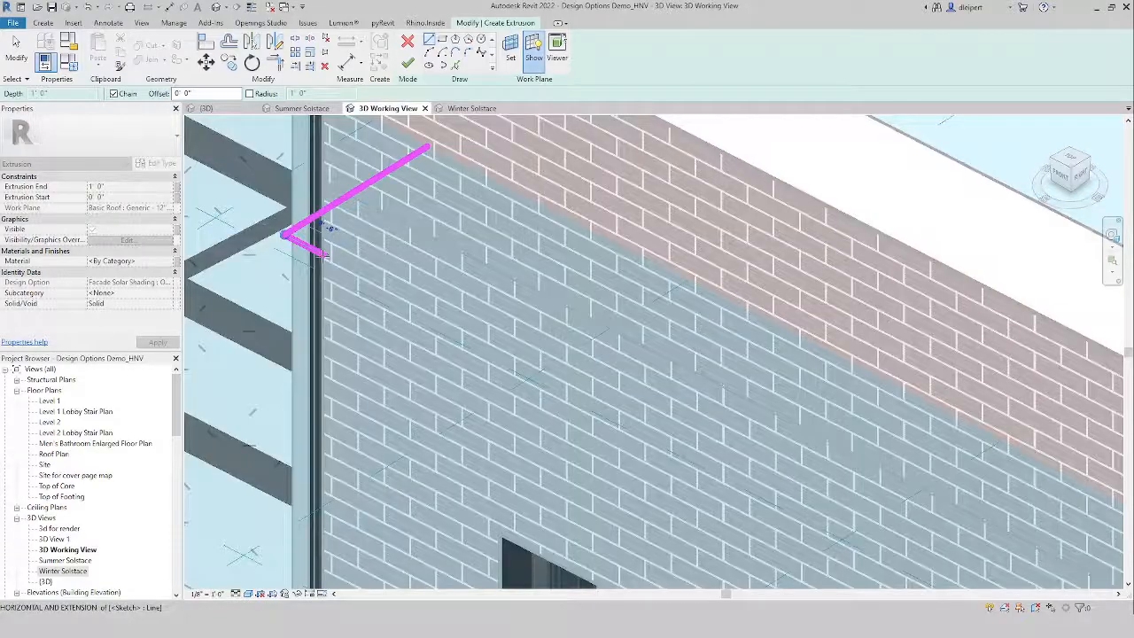
{"action": "mouse_move", "coordinate": [322, 232]}
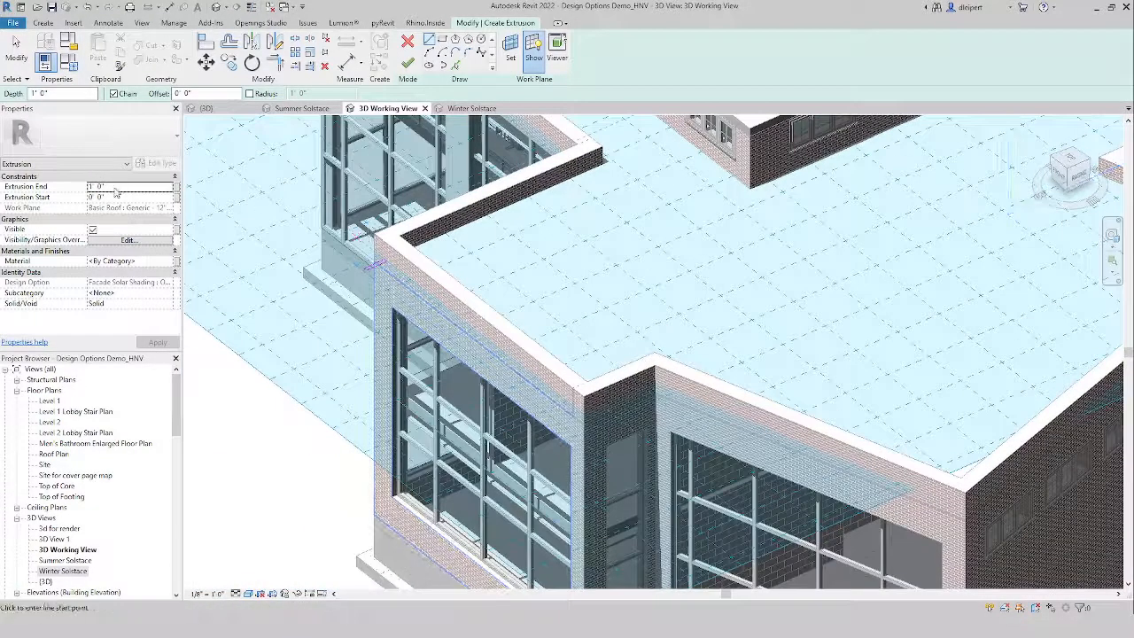
- Set the louver Extrusion End to 14', apply it, and stretch the louver down the facade
{"action": "left_click", "coordinate": [127, 186]}
{"action": "type", "text": "2"}
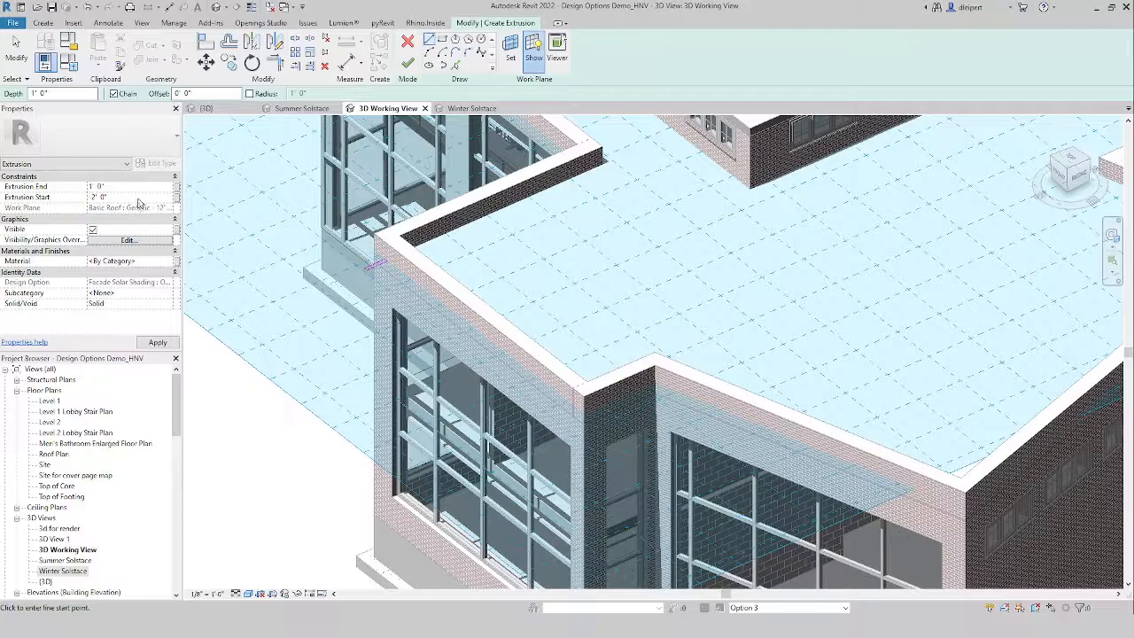
{"action": "left_click", "coordinate": [98, 186]}
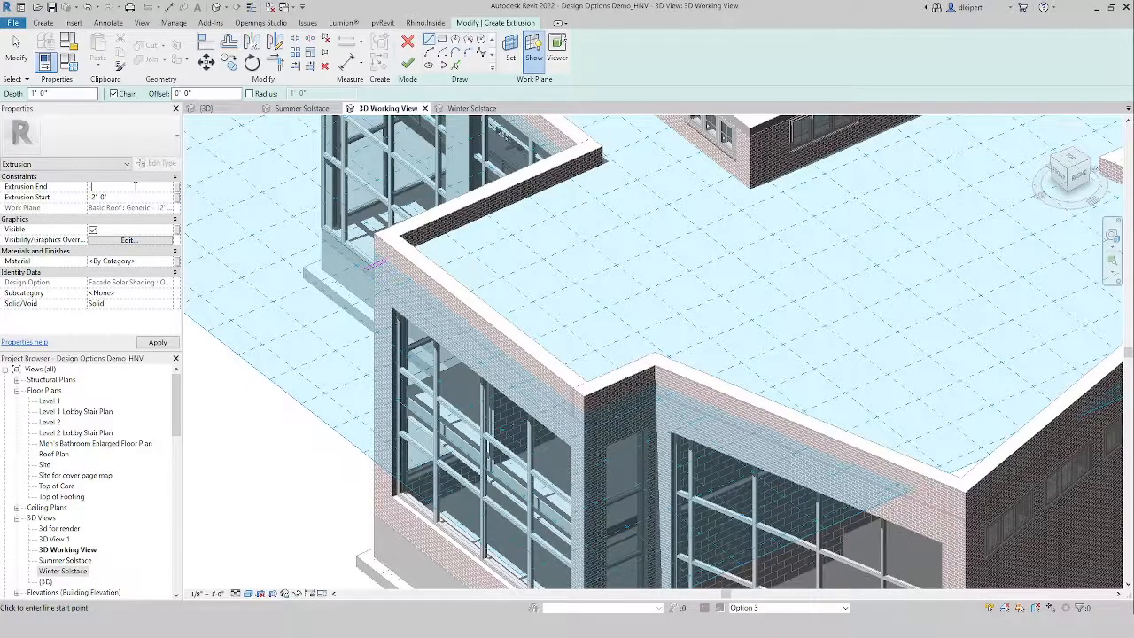
{"action": "type", "text": "14' 0\""}
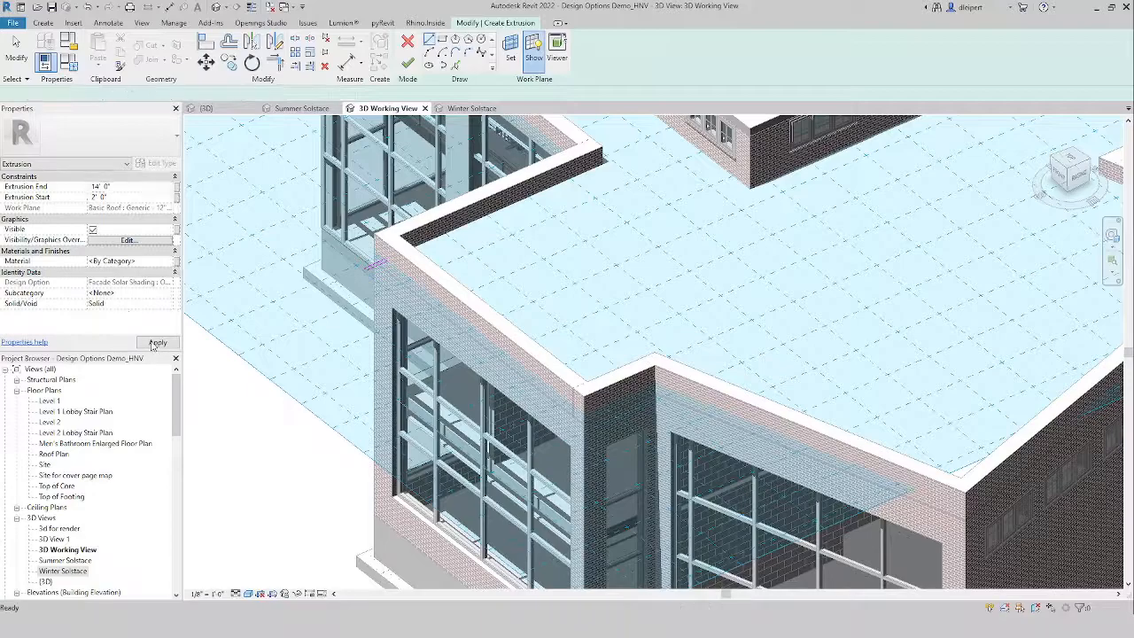
{"action": "left_click", "coordinate": [156, 344]}
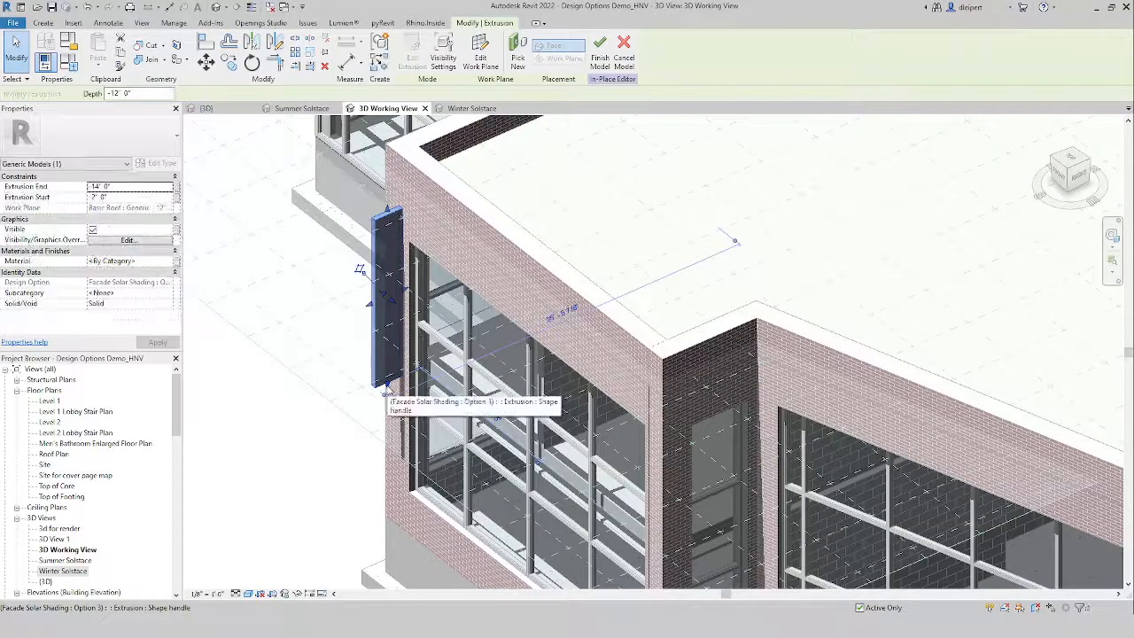
{"action": "left_click_drag", "start_coordinate": [386, 390], "coordinate": [390, 499]}
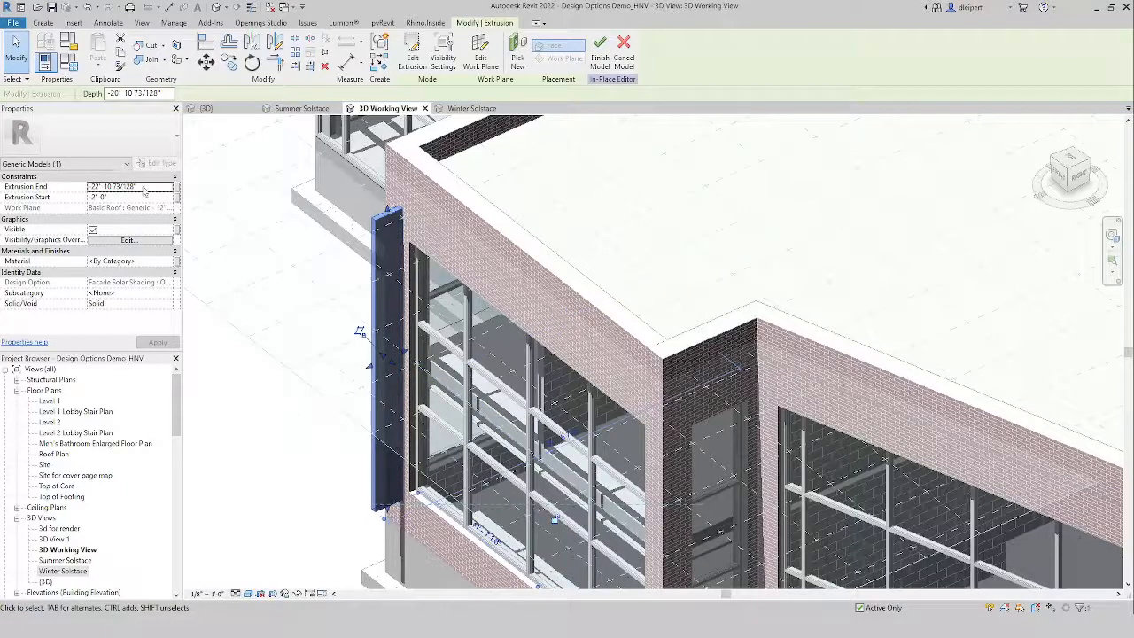
{"action": "left_click", "coordinate": [116, 187]}
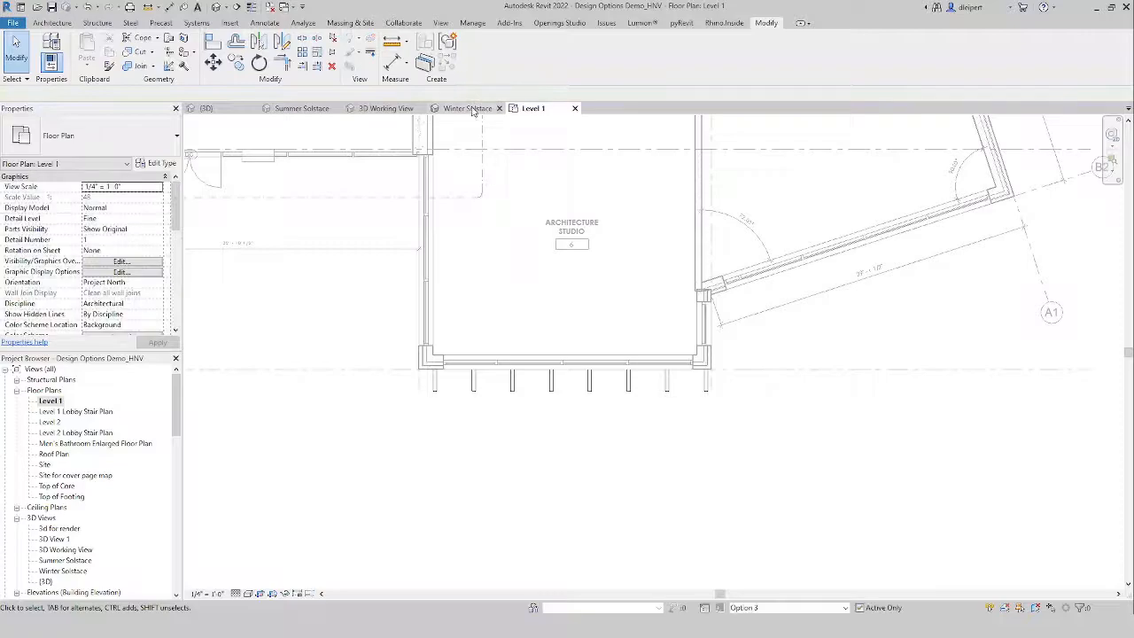
- Check the finished louver row in the Winter Solstice view and return to the 3D working view
{"action": "left_click", "coordinate": [468, 108]}
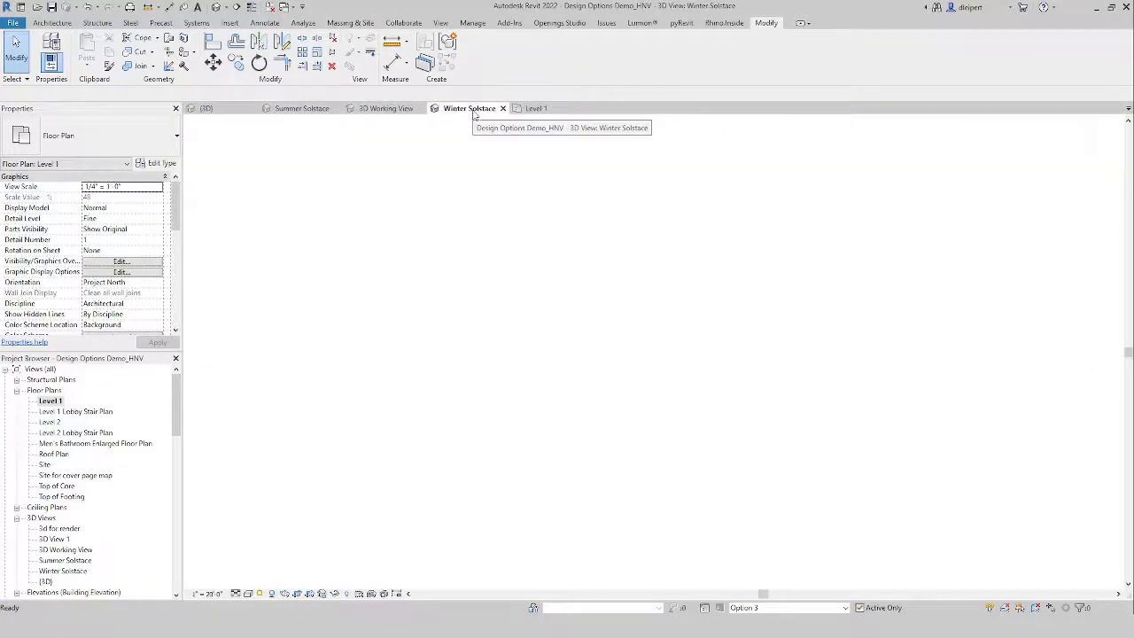
{"action": "left_click", "coordinate": [468, 109]}
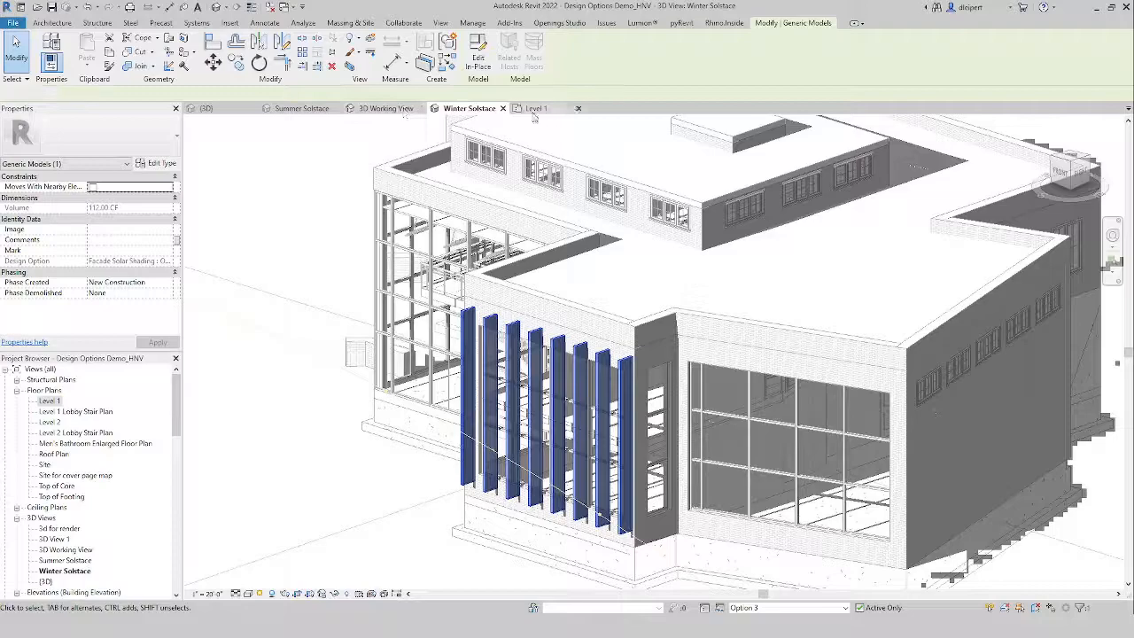
{"action": "left_click", "coordinate": [532, 108]}
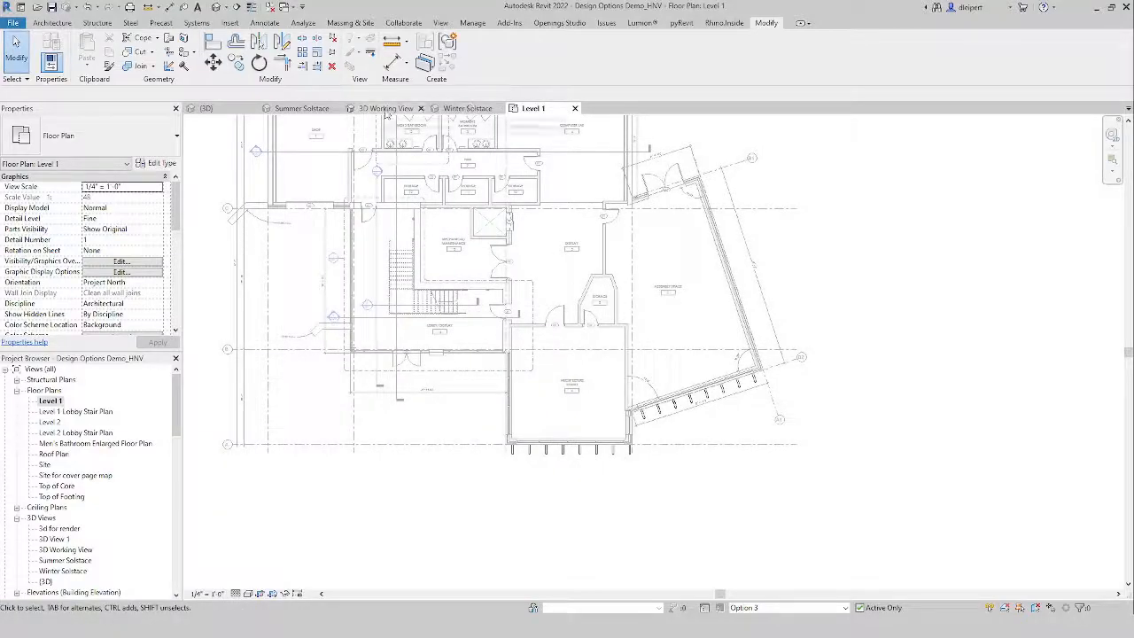
{"action": "left_click", "coordinate": [386, 108]}
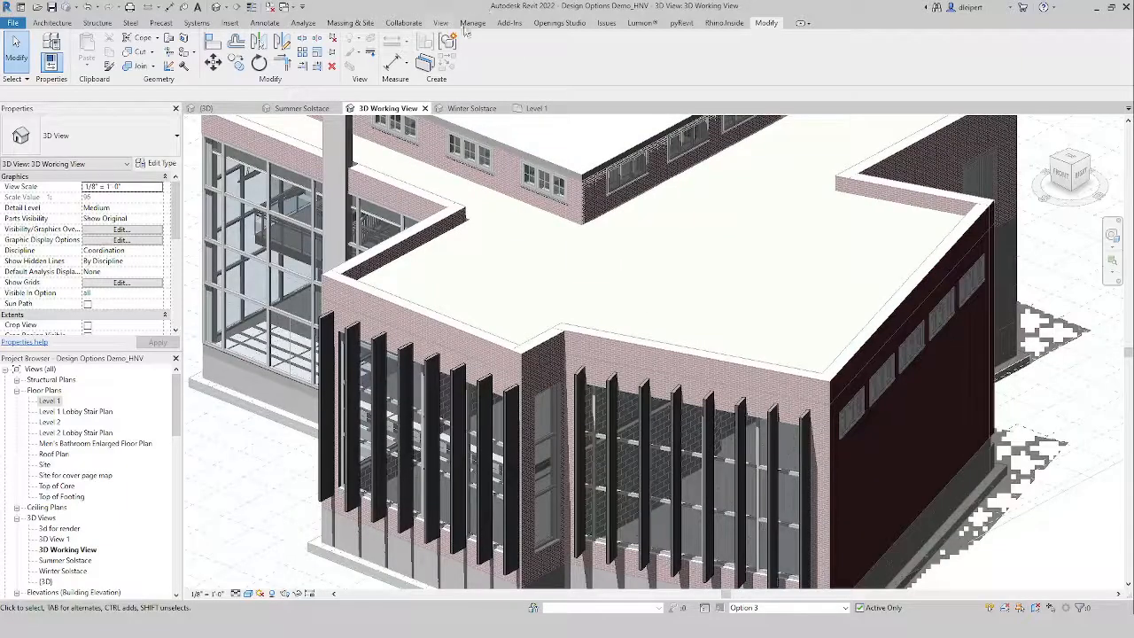
- Switch the active design option in 3D, then open the Level 1 floor plan
{"action": "left_click", "coordinate": [471, 21]}
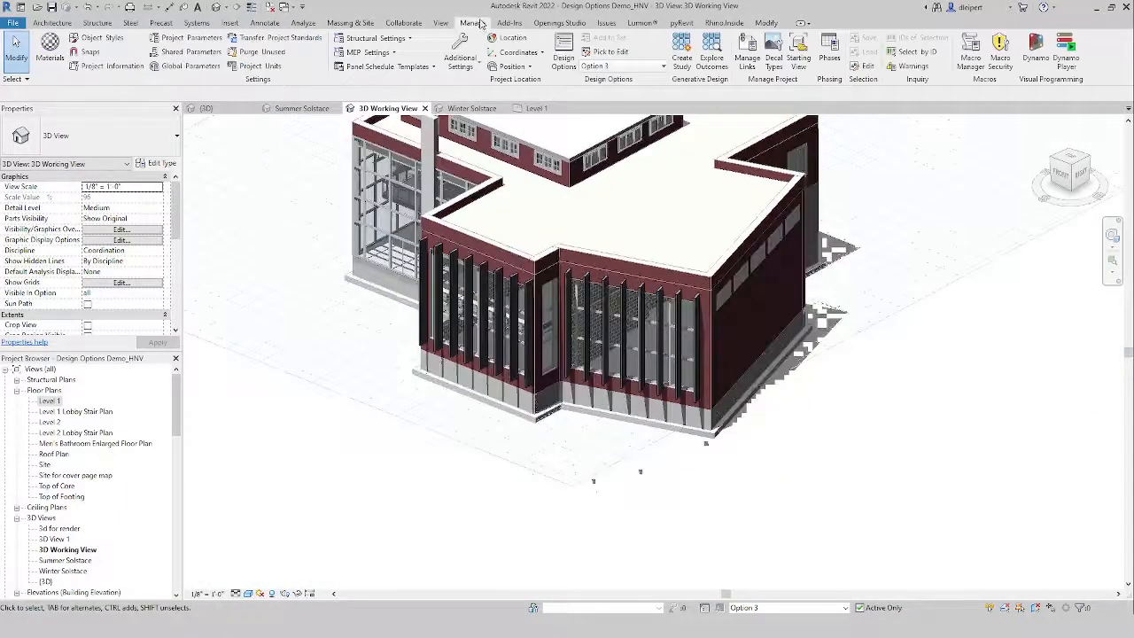
{"action": "left_click", "coordinate": [621, 67]}
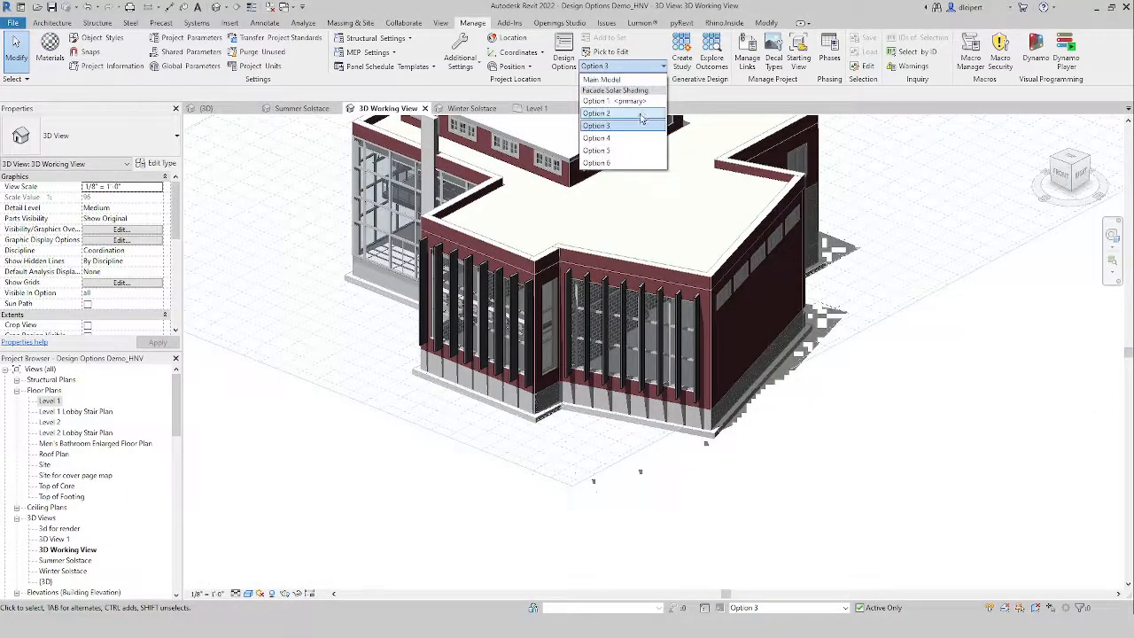
{"action": "left_click", "coordinate": [595, 113]}
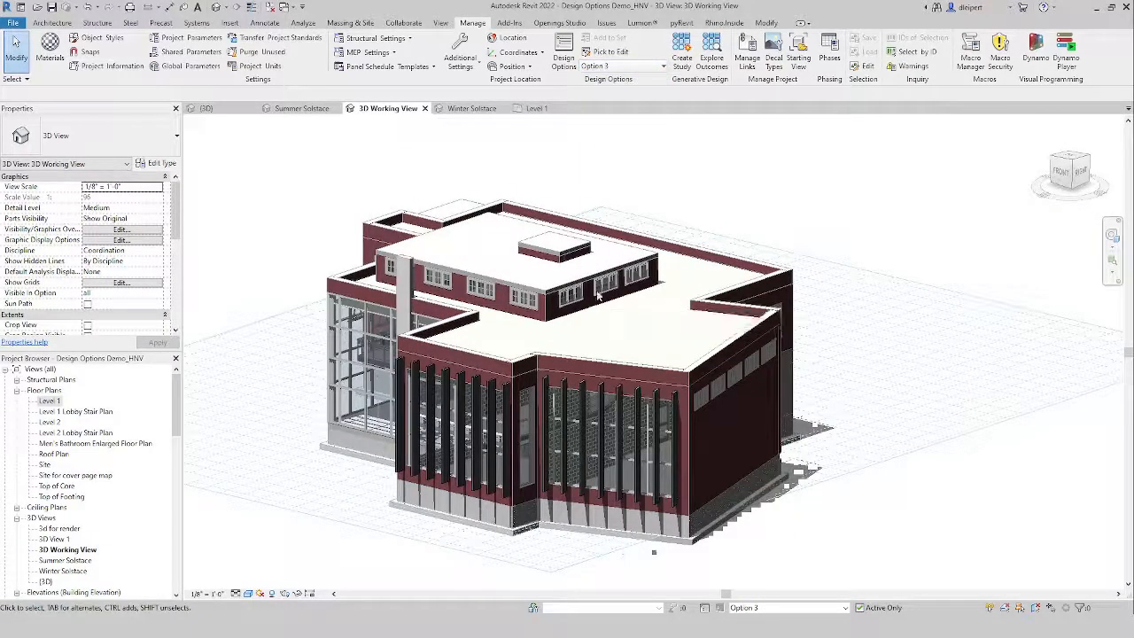
{"action": "mouse_move", "coordinate": [251, 257]}
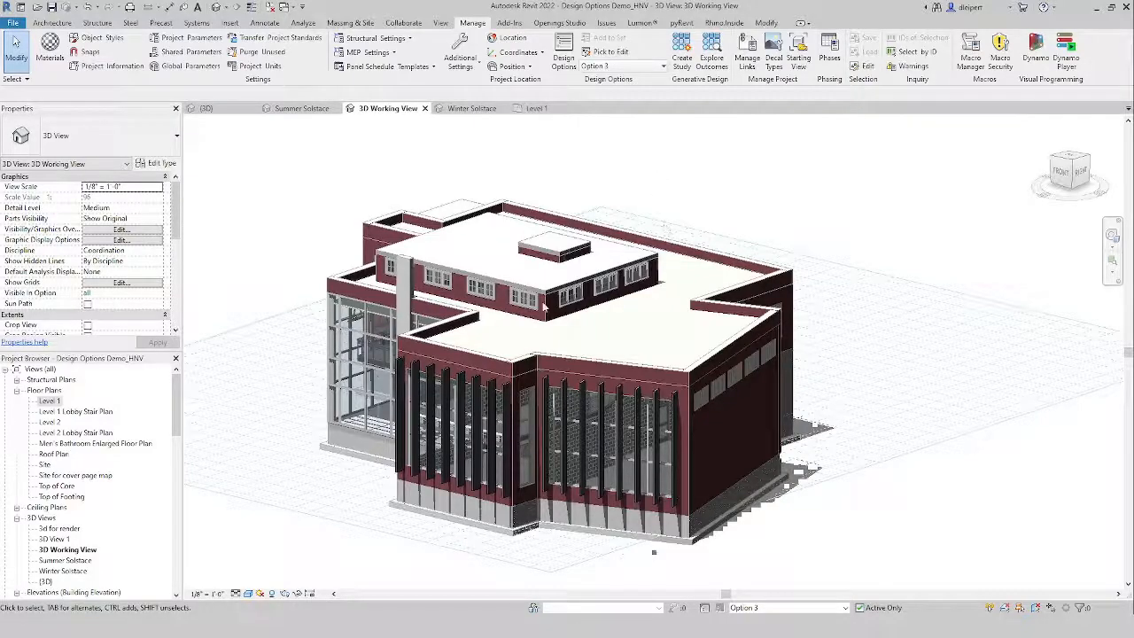
{"action": "double_click", "coordinate": [49, 400]}
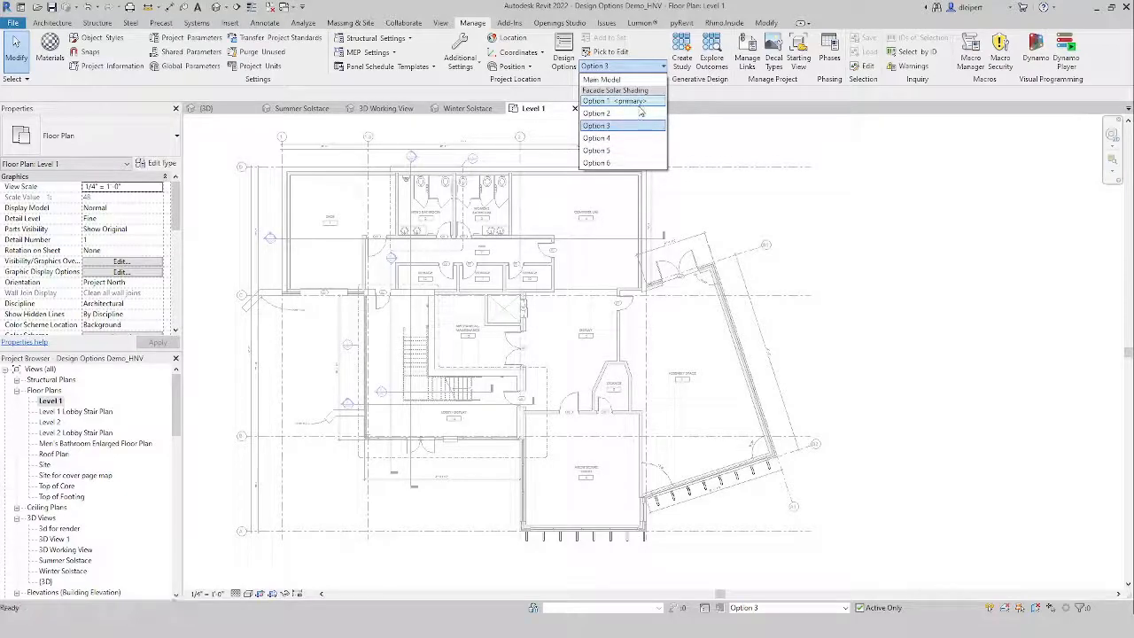
- Cycle the Level 1 plan through Options 1, 2 and 3 to compare the shading
{"action": "left_click", "coordinate": [613, 99]}
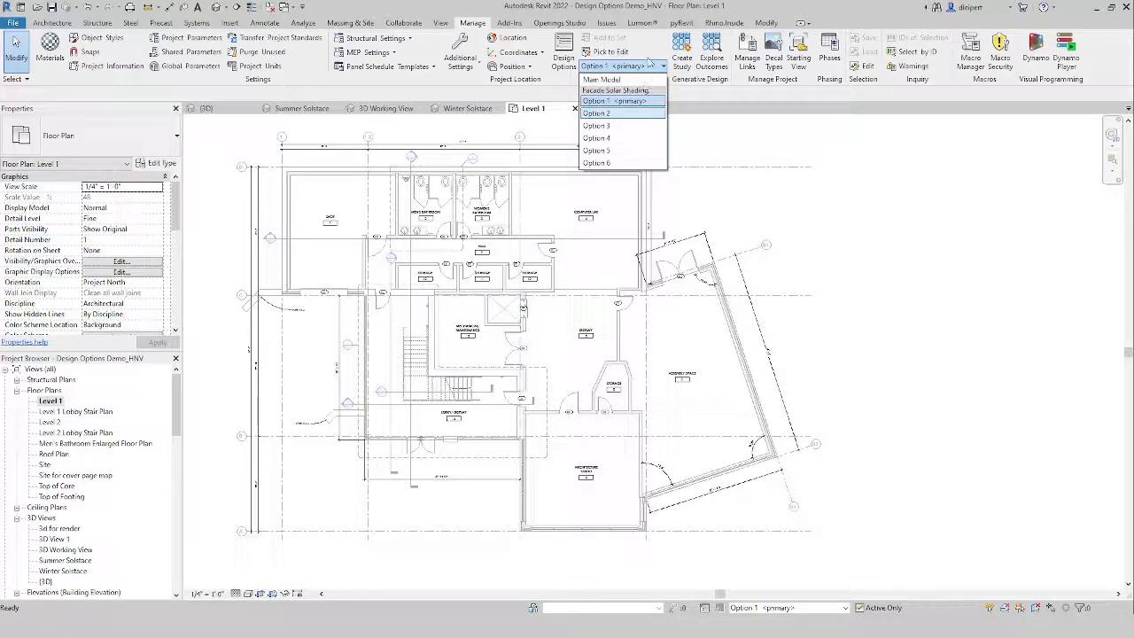
{"action": "left_click", "coordinate": [595, 113]}
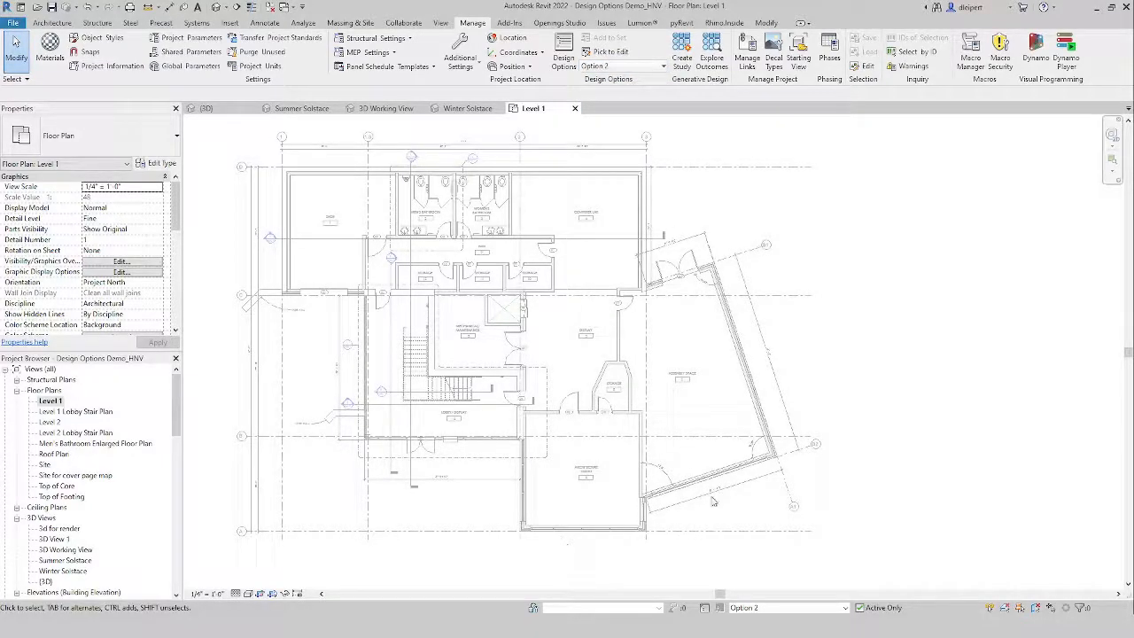
{"action": "left_click", "coordinate": [624, 67]}
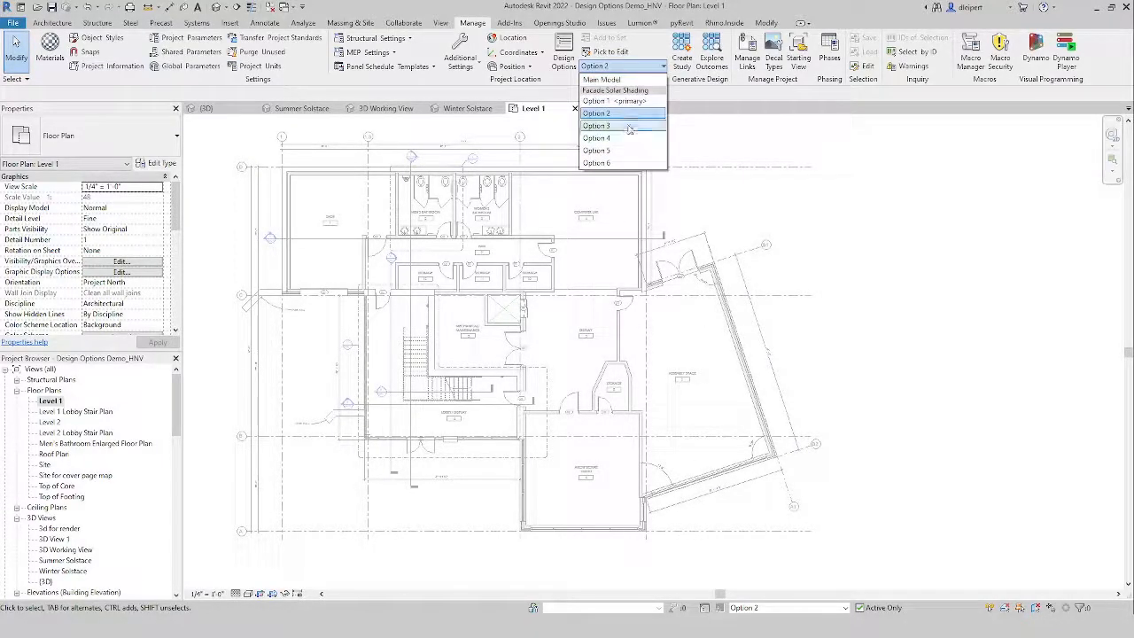
{"action": "left_click", "coordinate": [596, 124]}
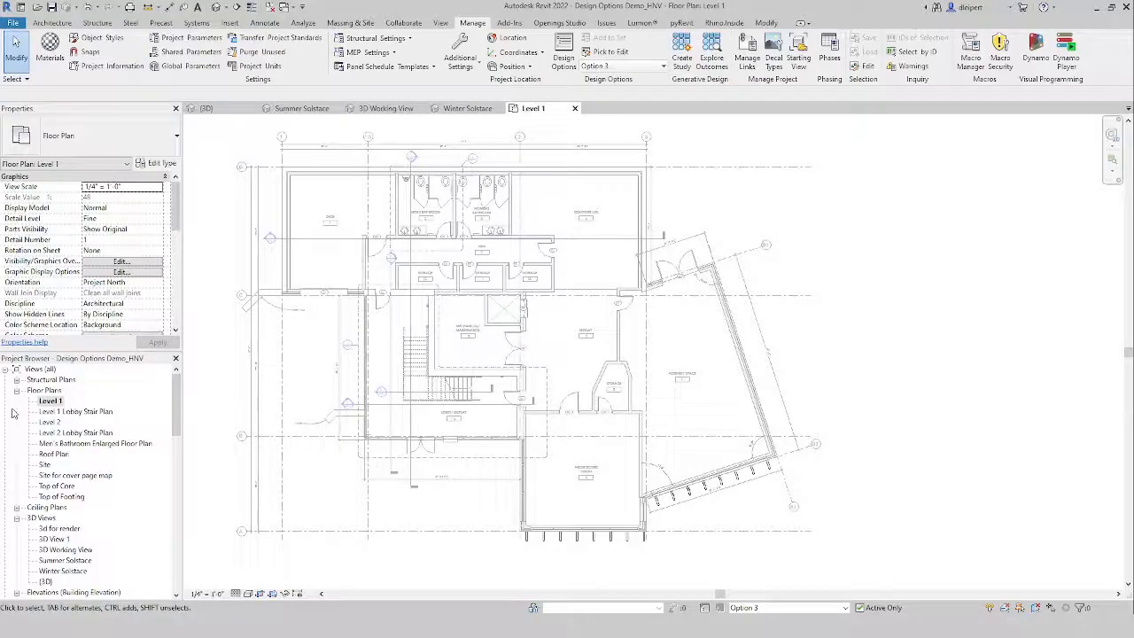
- Duplicate the Level 1 plan view and rename the copy Level 1 Option 1
{"action": "right_click", "coordinate": [49, 400]}
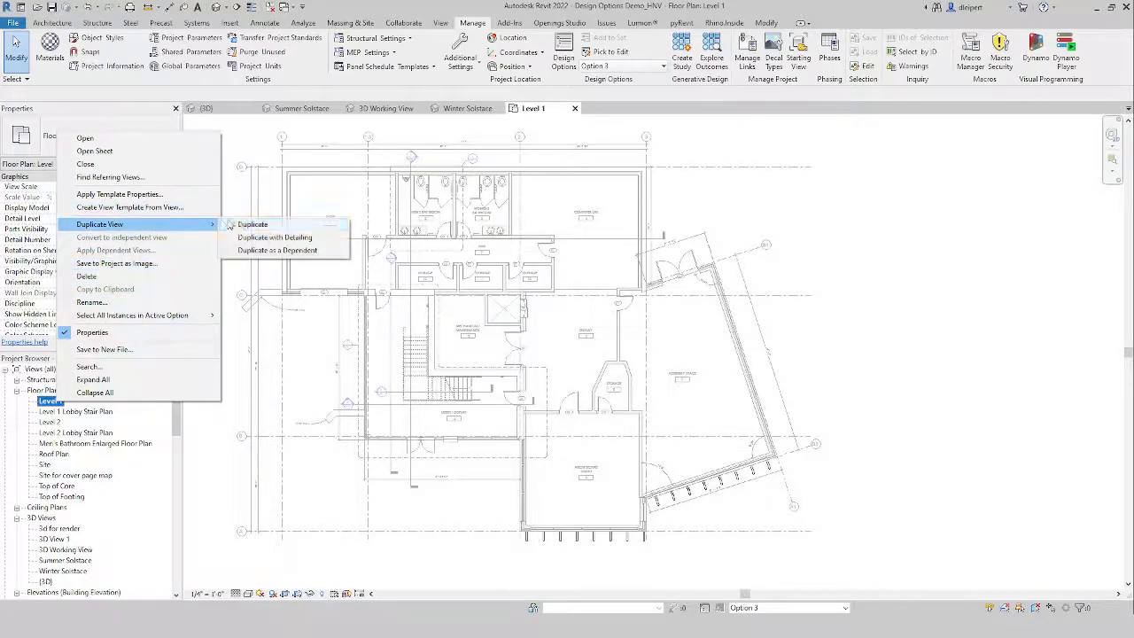
{"action": "left_click", "coordinate": [251, 224]}
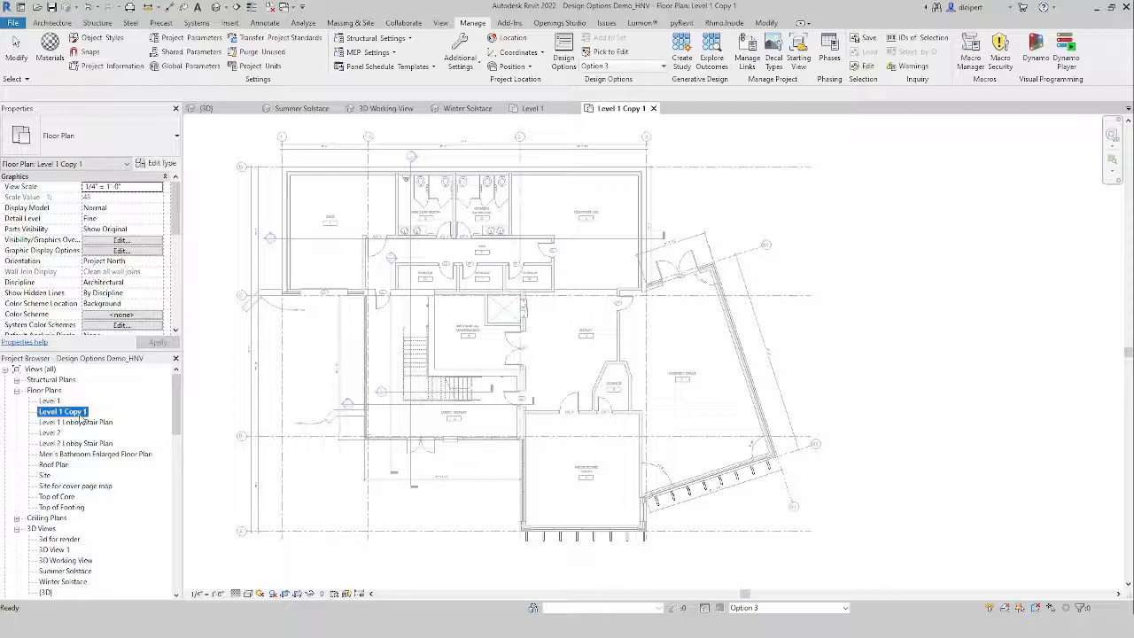
{"action": "double_click", "coordinate": [62, 411]}
{"action": "type", "text": "Option"}
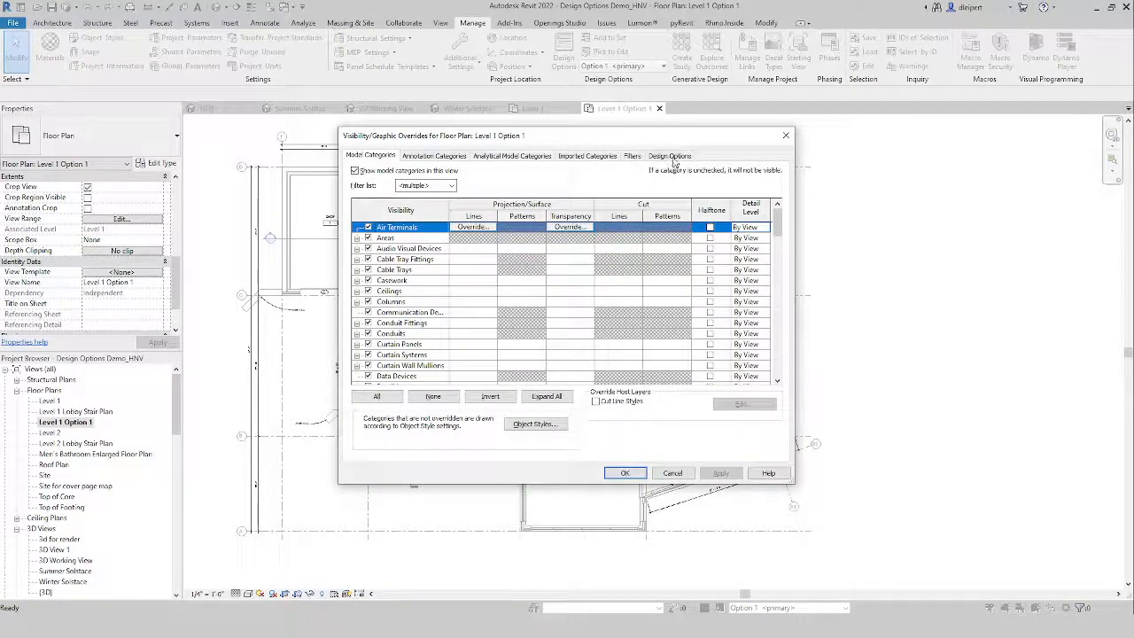
- In Visibility/Graphics Design Options, fix the view to Facade Solar Shading Option 1 (primary)
{"action": "left_click", "coordinate": [670, 156]}
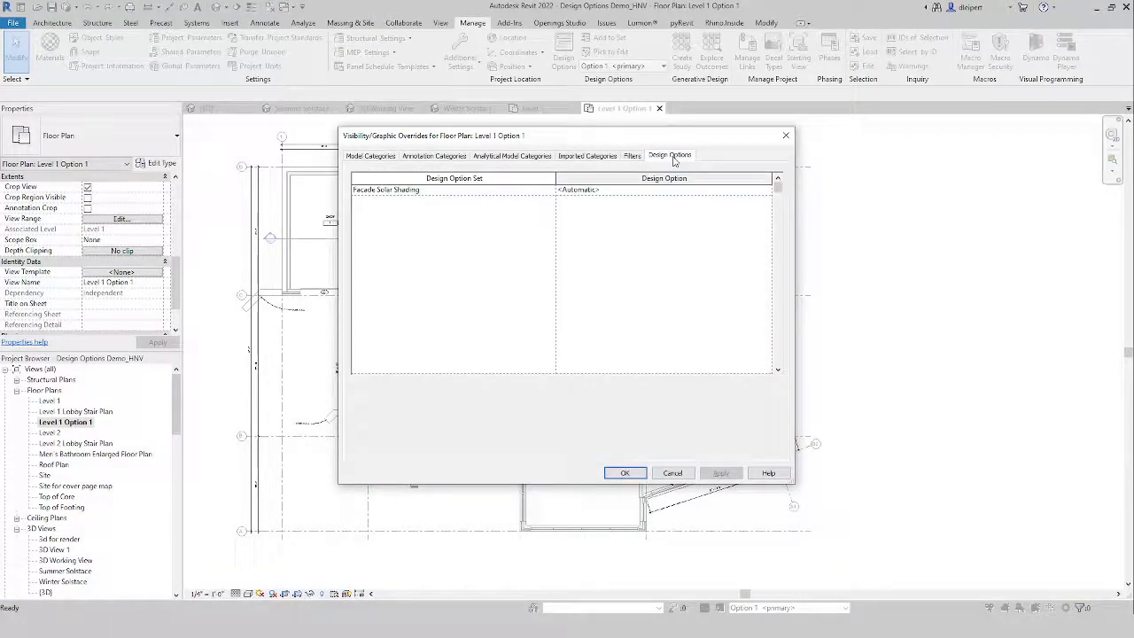
{"action": "left_click", "coordinate": [577, 190]}
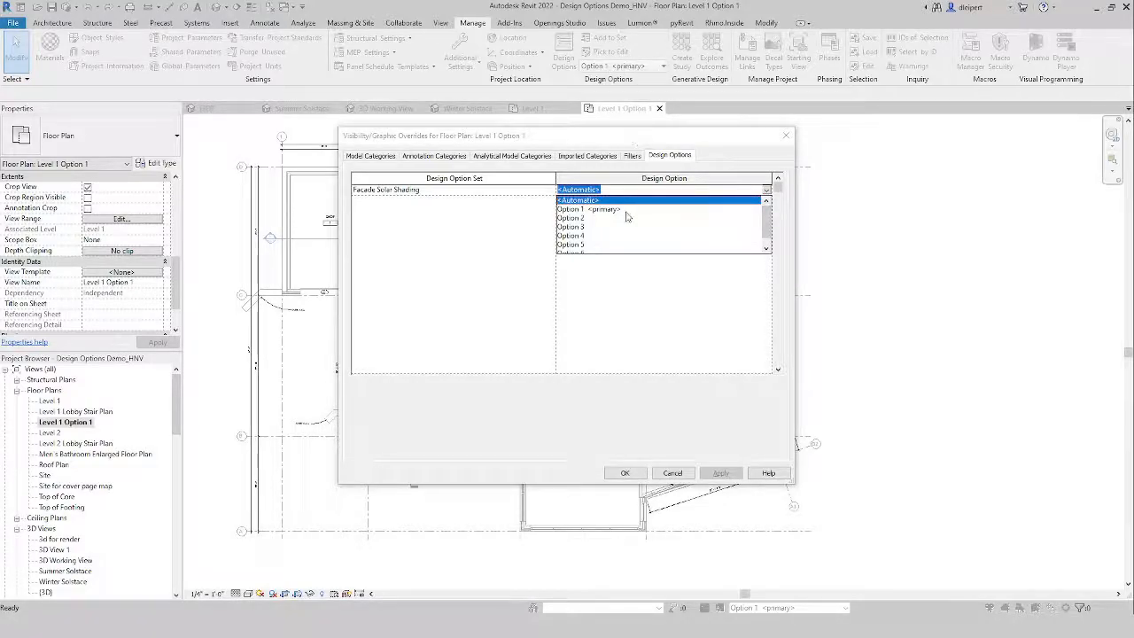
{"action": "left_click", "coordinate": [592, 209]}
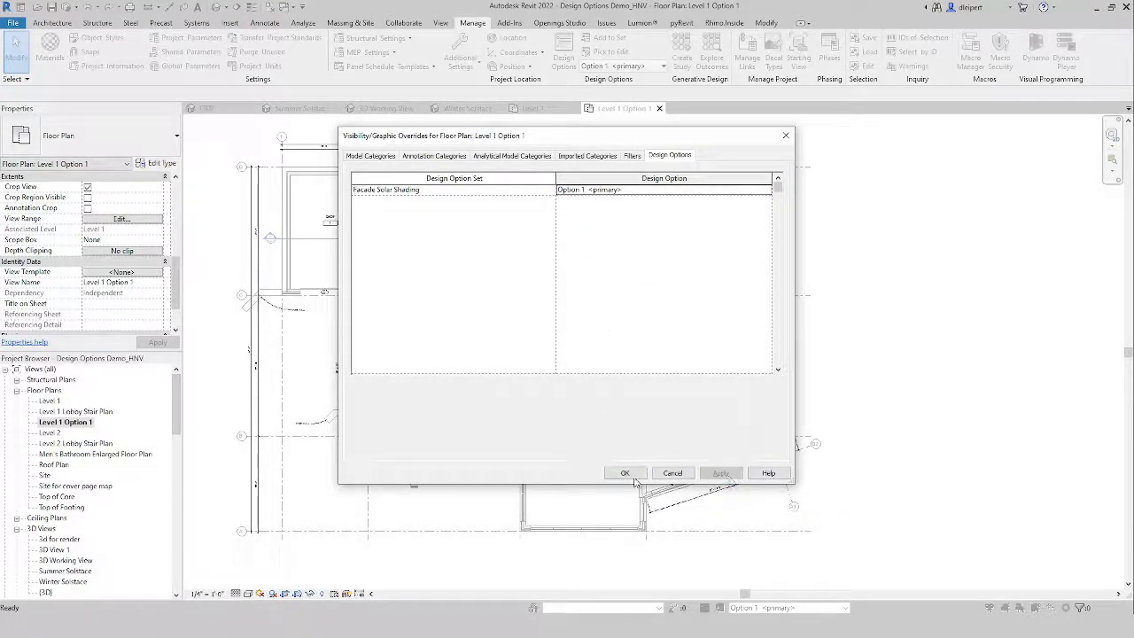
{"action": "left_click", "coordinate": [623, 471]}
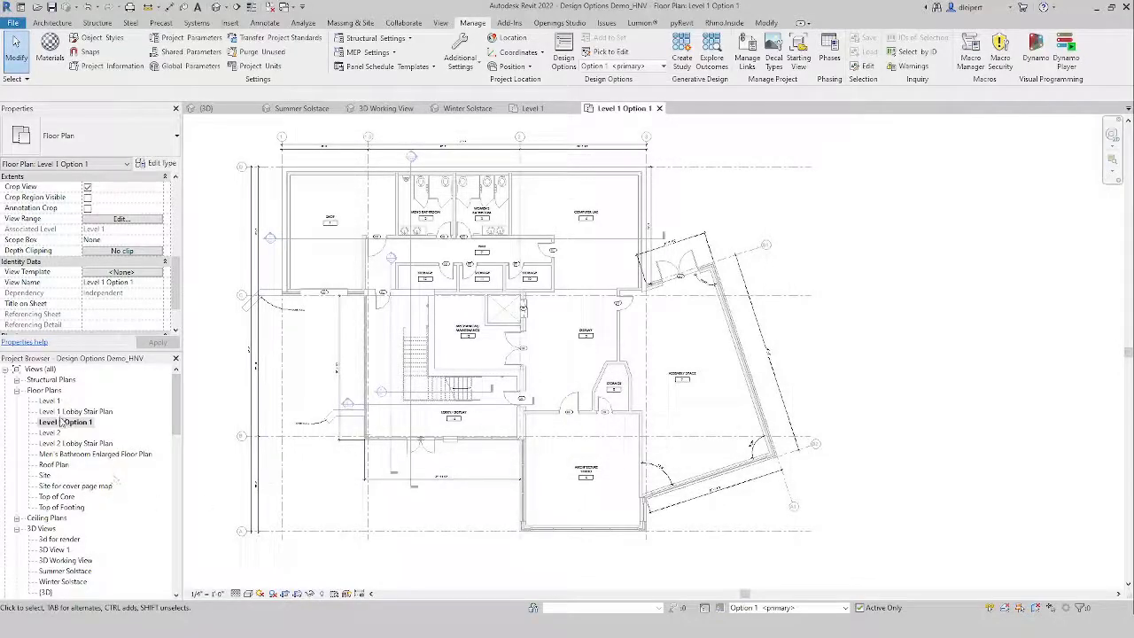
- Duplicate the plan as Level 1 Option 3 and set its shading visibility to Option 3
{"action": "right_click", "coordinate": [64, 422]}
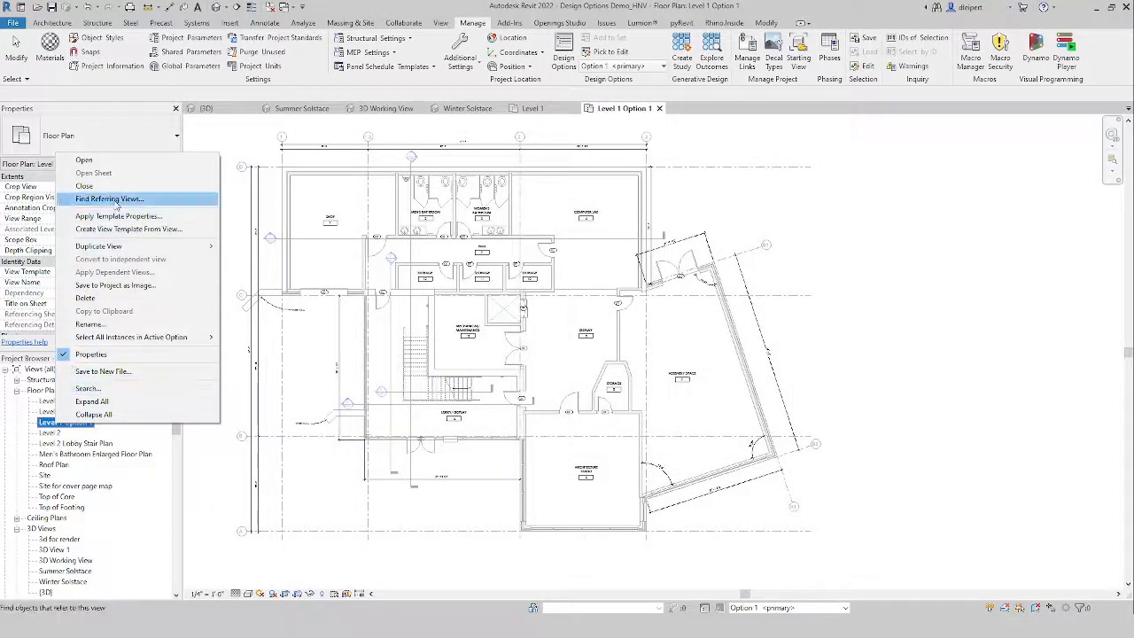
{"action": "mouse_move", "coordinate": [100, 246]}
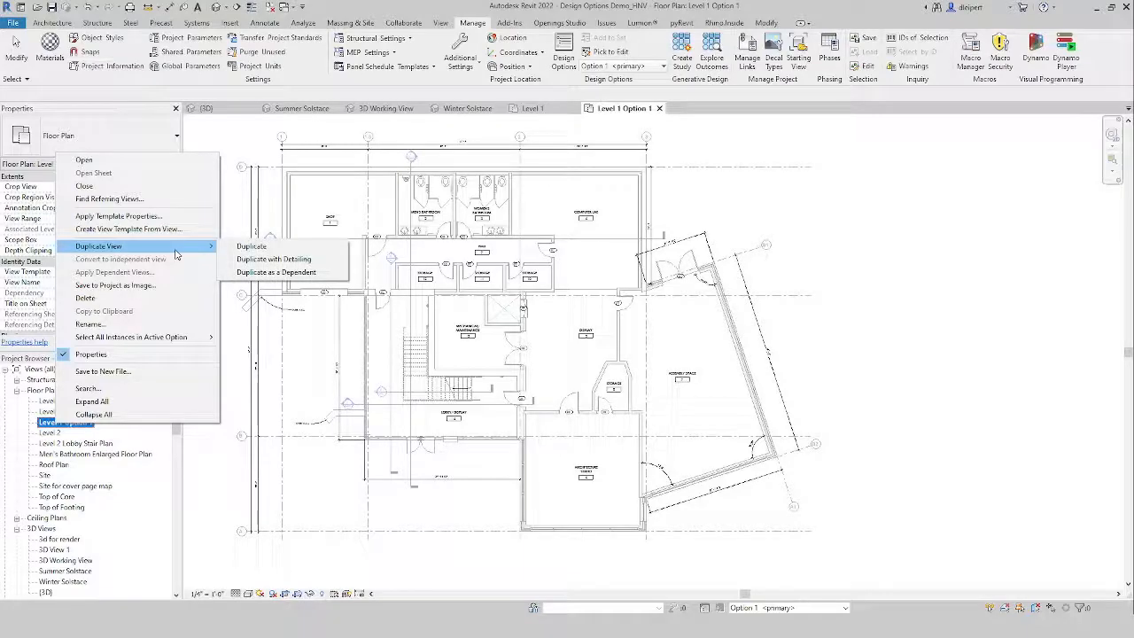
{"action": "left_click", "coordinate": [273, 259]}
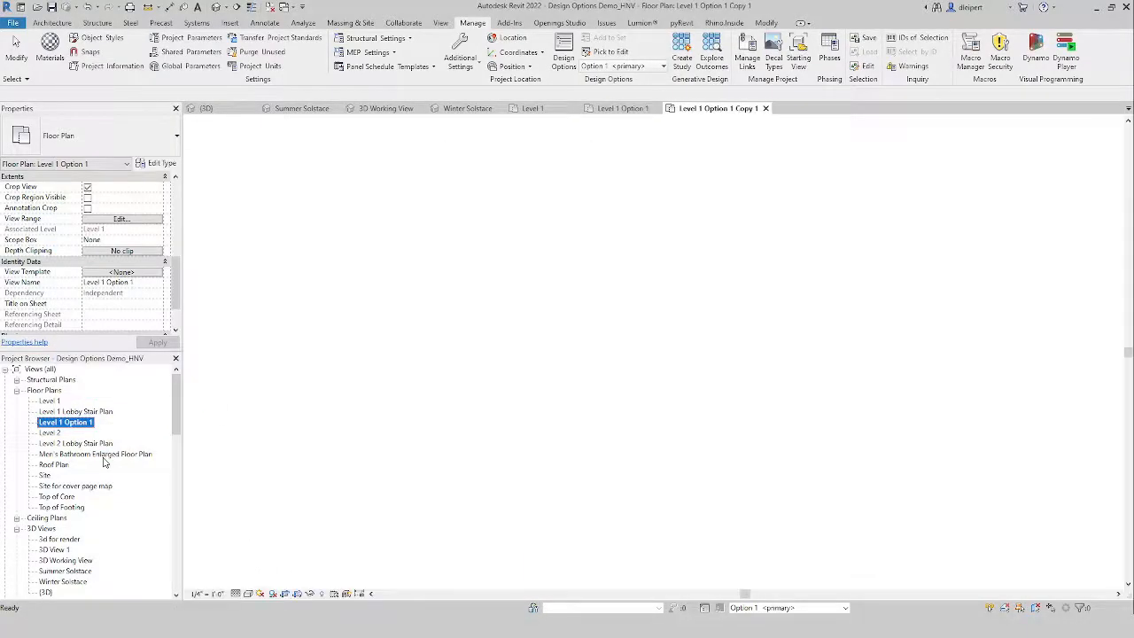
{"action": "right_click", "coordinate": [77, 432]}
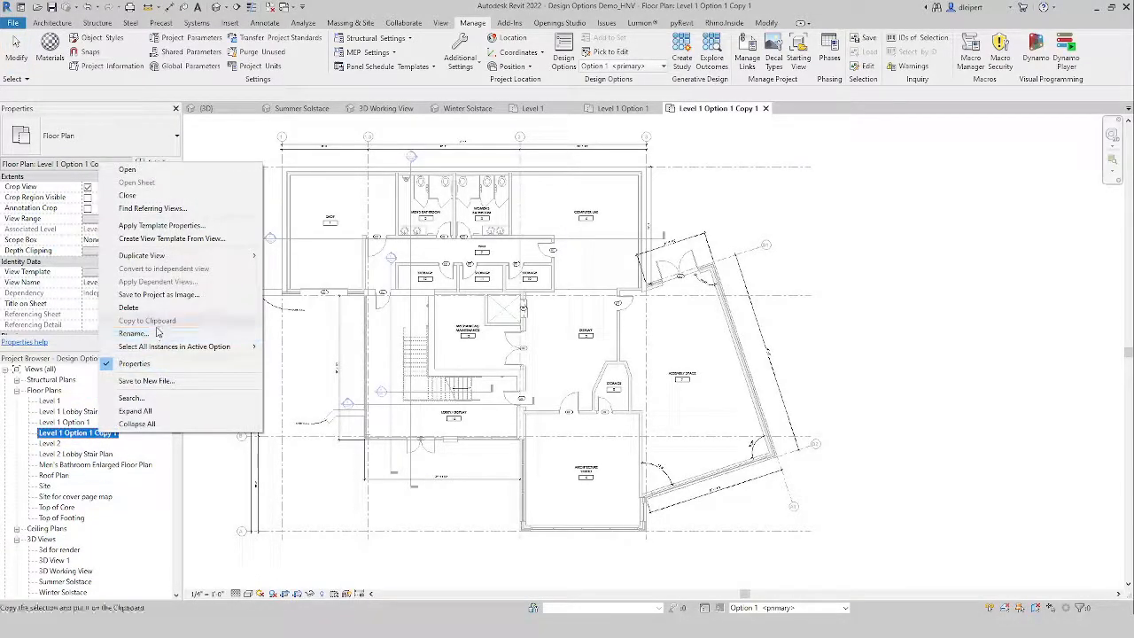
{"action": "left_click", "coordinate": [135, 333]}
{"action": "type", "text": "3"}
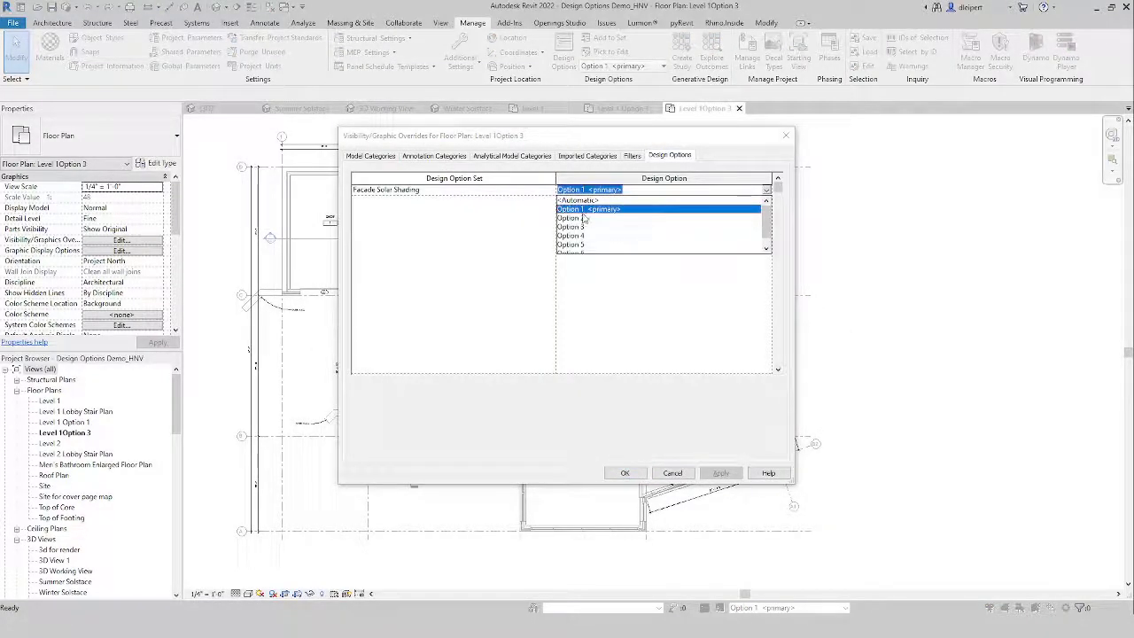
{"action": "left_click", "coordinate": [571, 218]}
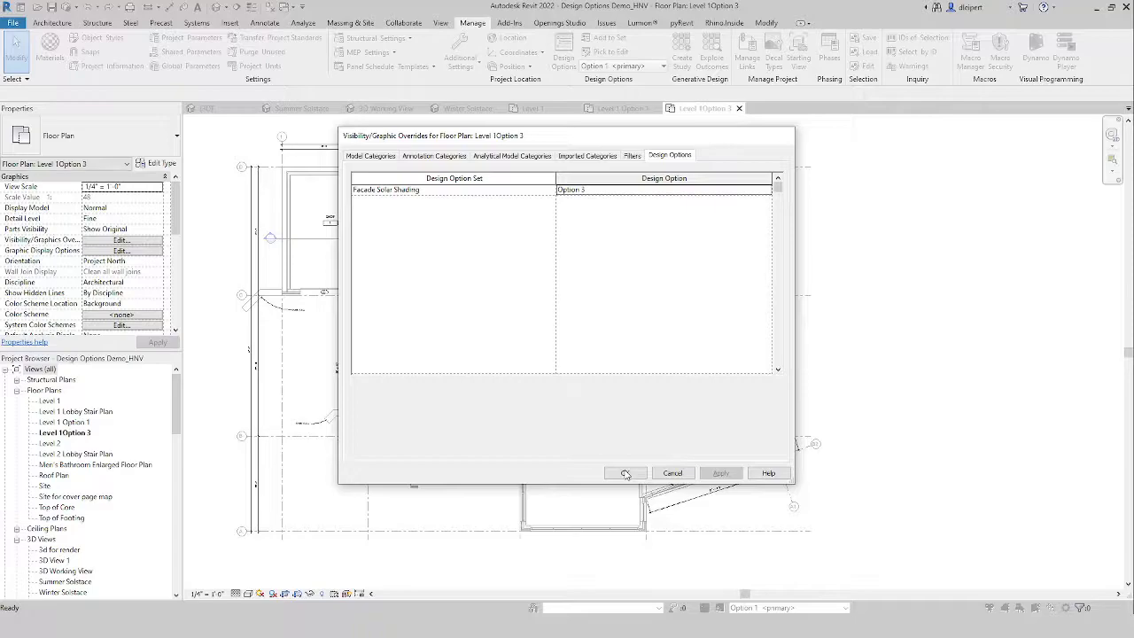
{"action": "left_click", "coordinate": [626, 472]}
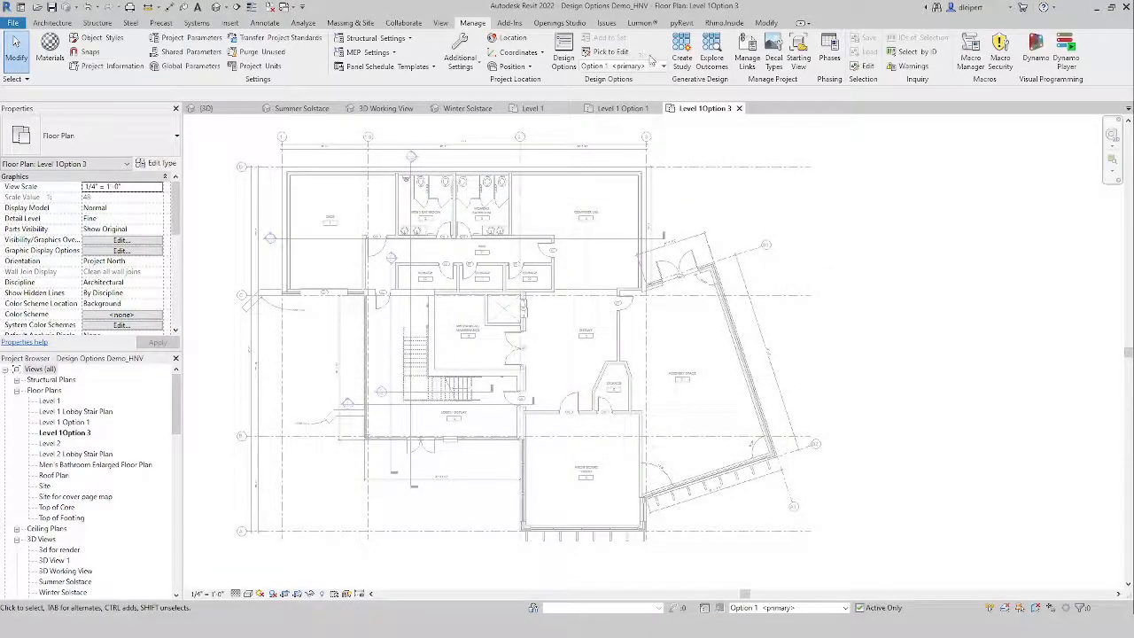
- Make Option 3 the edited option and view the louvers in the Winter Solstice 3D view
{"action": "left_click", "coordinate": [624, 65]}
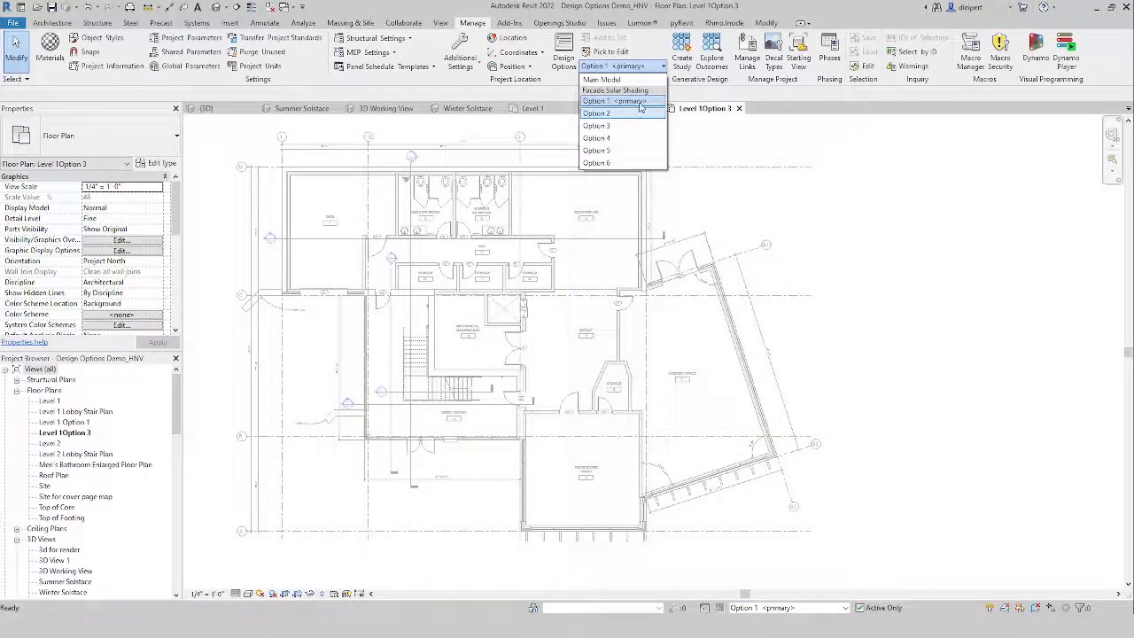
{"action": "left_click", "coordinate": [595, 114]}
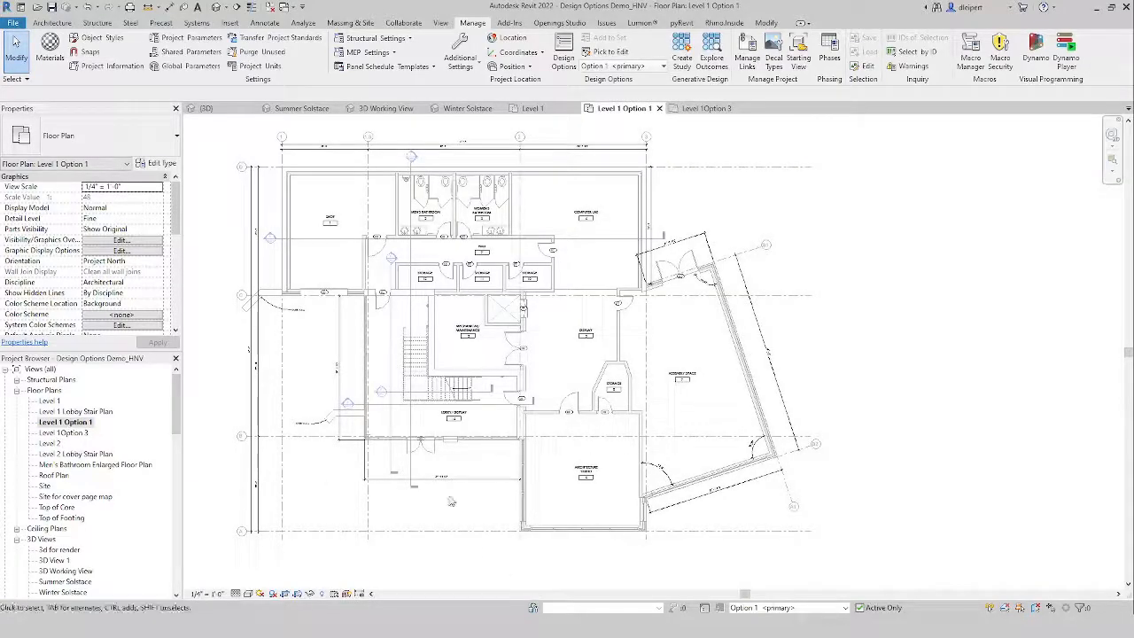
{"action": "double_click", "coordinate": [64, 433]}
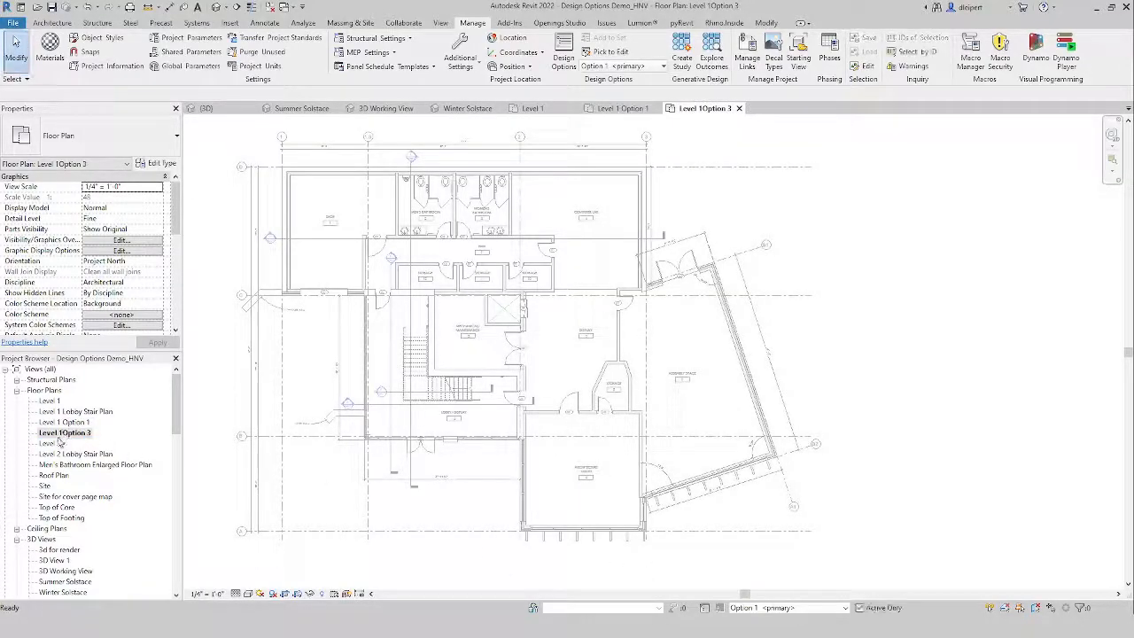
{"action": "left_click", "coordinate": [64, 432]}
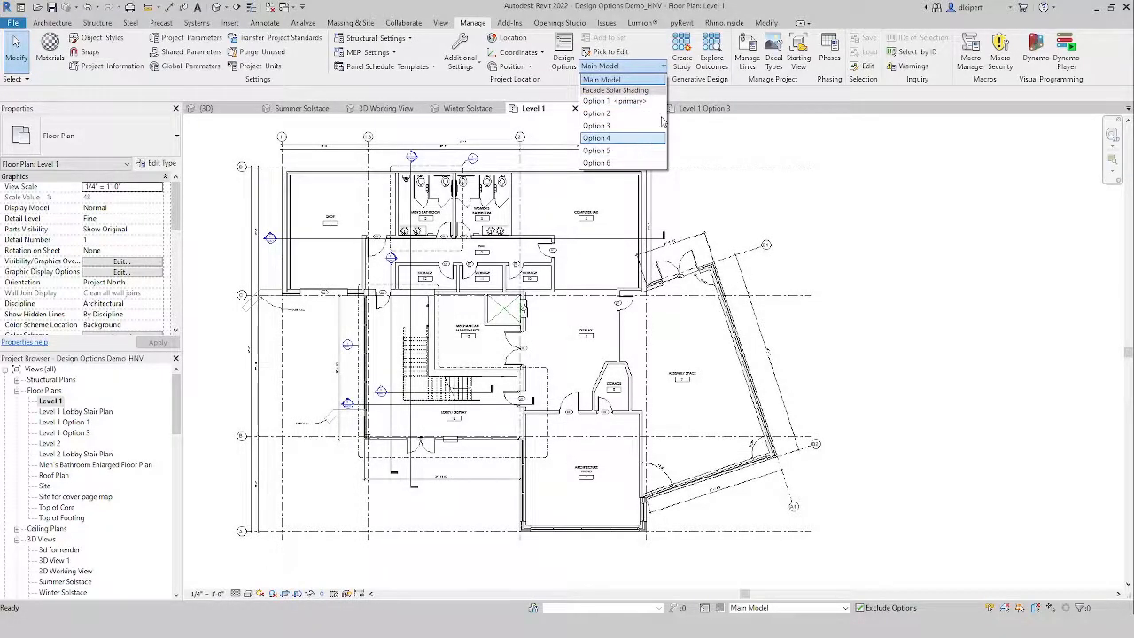
{"action": "left_click", "coordinate": [598, 138]}
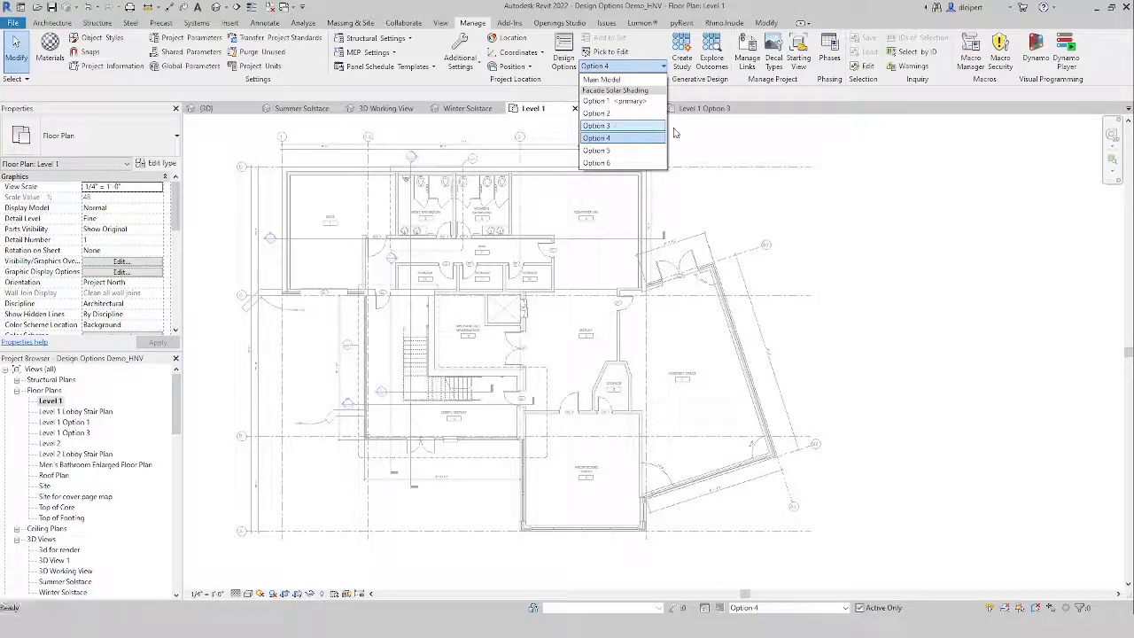
{"action": "left_click", "coordinate": [597, 124]}
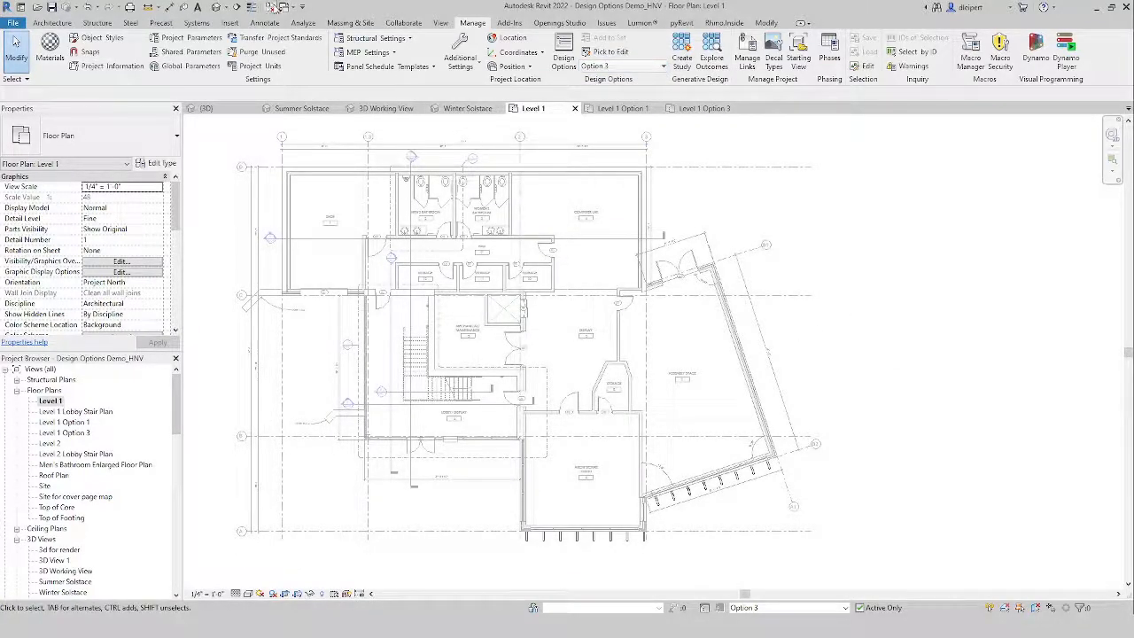
{"action": "left_click", "coordinate": [468, 108]}
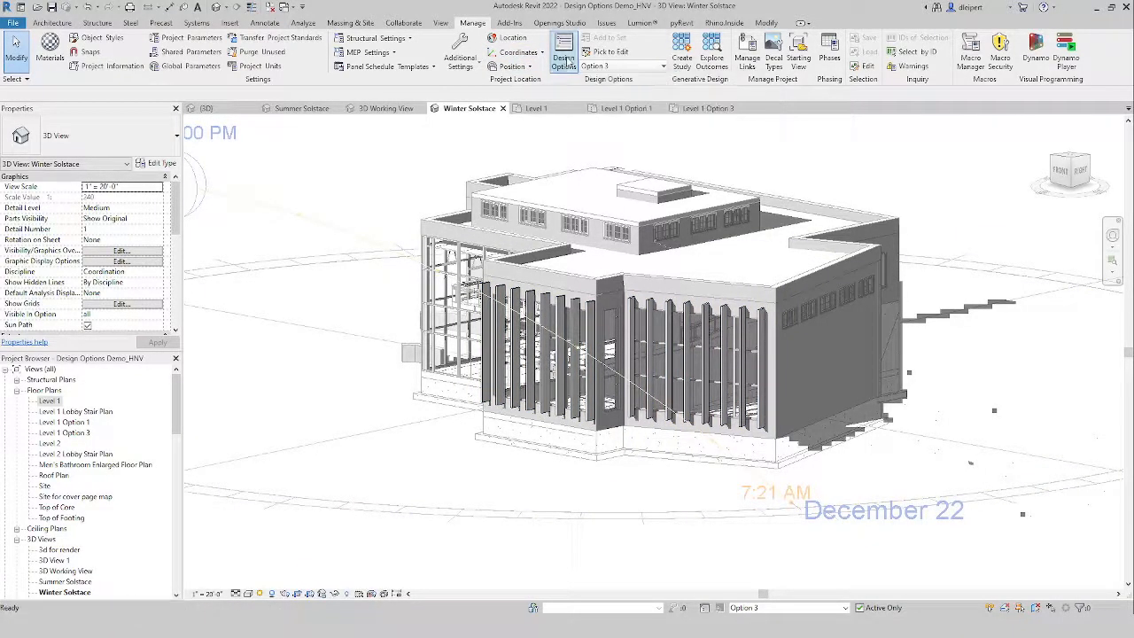
- Select Option 3 under Facade Solar Shading in Design Options and make it the primary option
{"action": "left_click", "coordinate": [564, 54]}
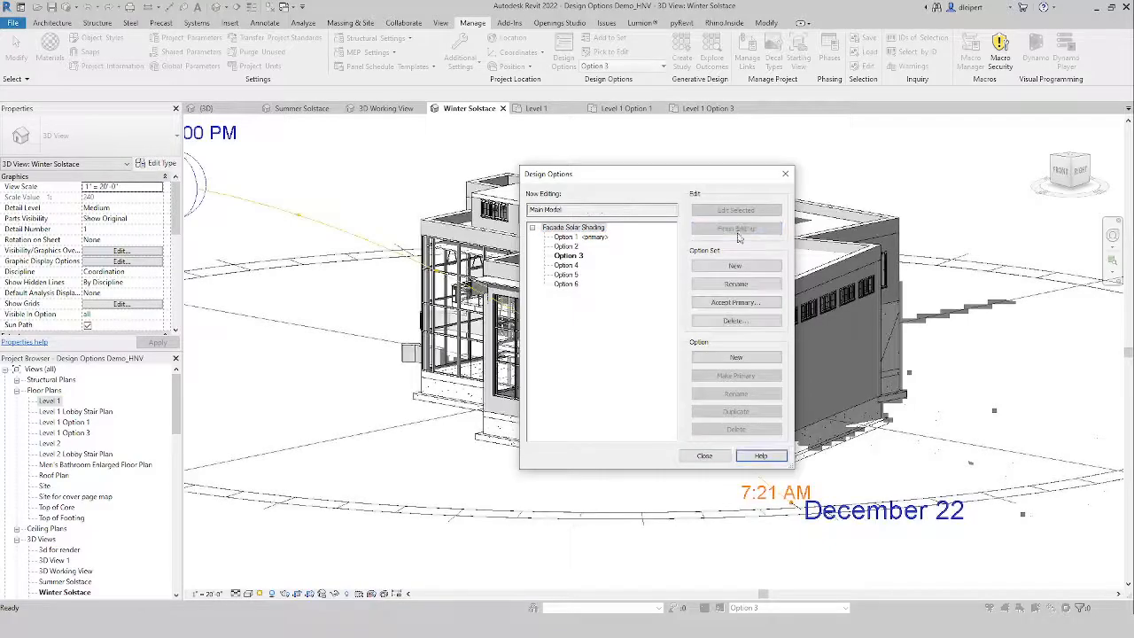
{"action": "left_click", "coordinate": [569, 255]}
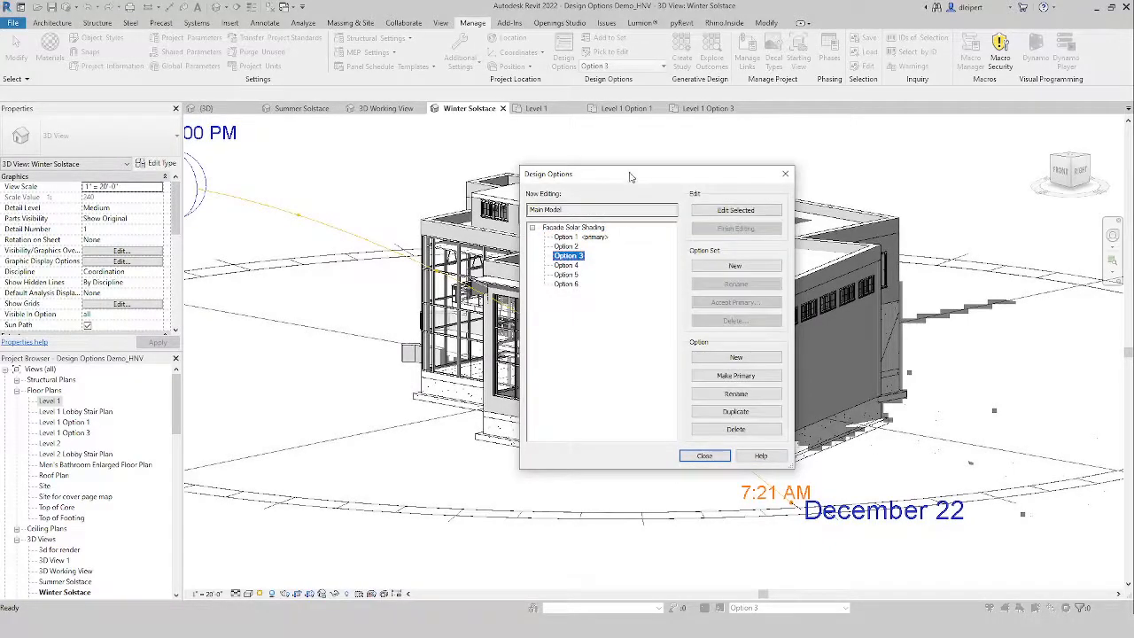
{"action": "left_click_drag", "start_coordinate": [631, 173], "coordinate": [340, 159]}
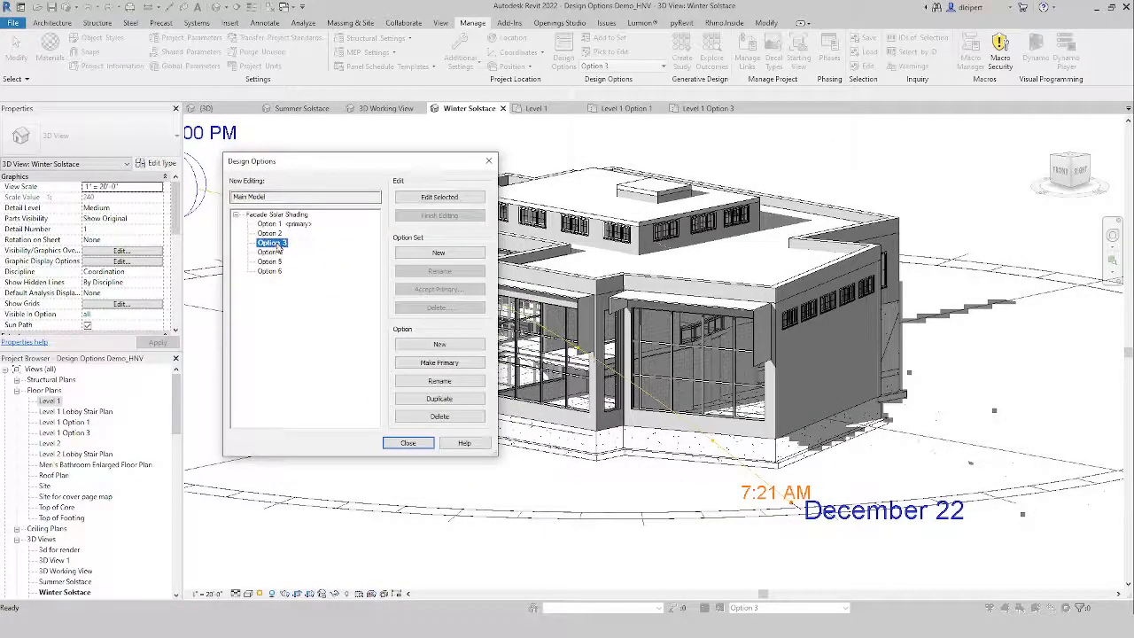
{"action": "left_click", "coordinate": [439, 361]}
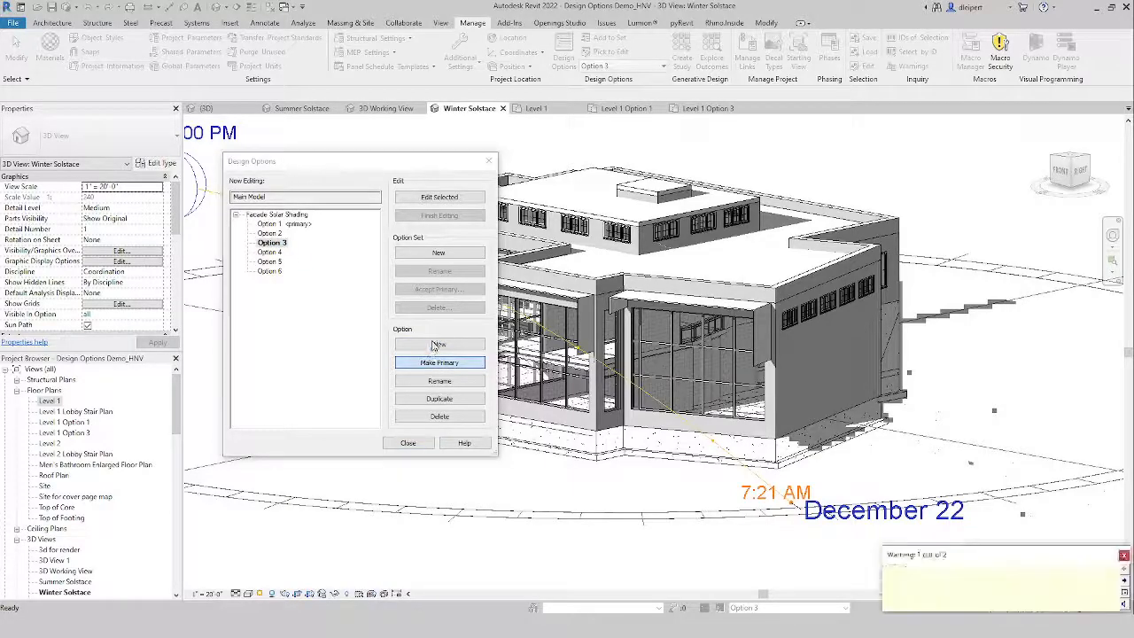
{"action": "left_click", "coordinate": [439, 362]}
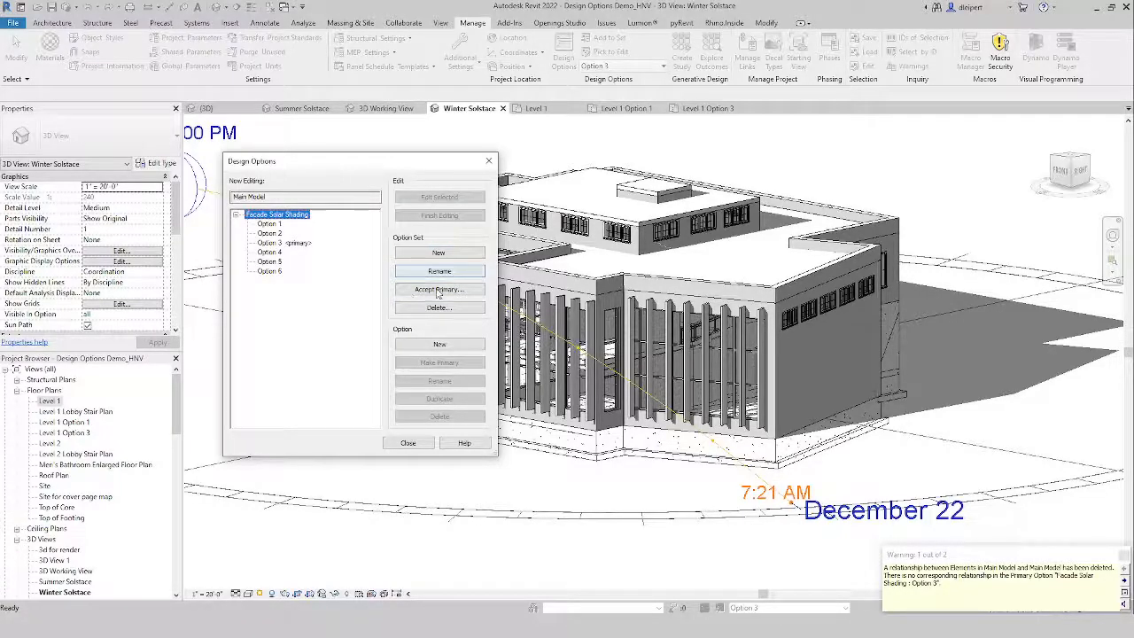
- Accept the primary Option 3 into the main model, deleting the other options and the Level 1 Option 1 view
{"action": "left_click", "coordinate": [440, 290]}
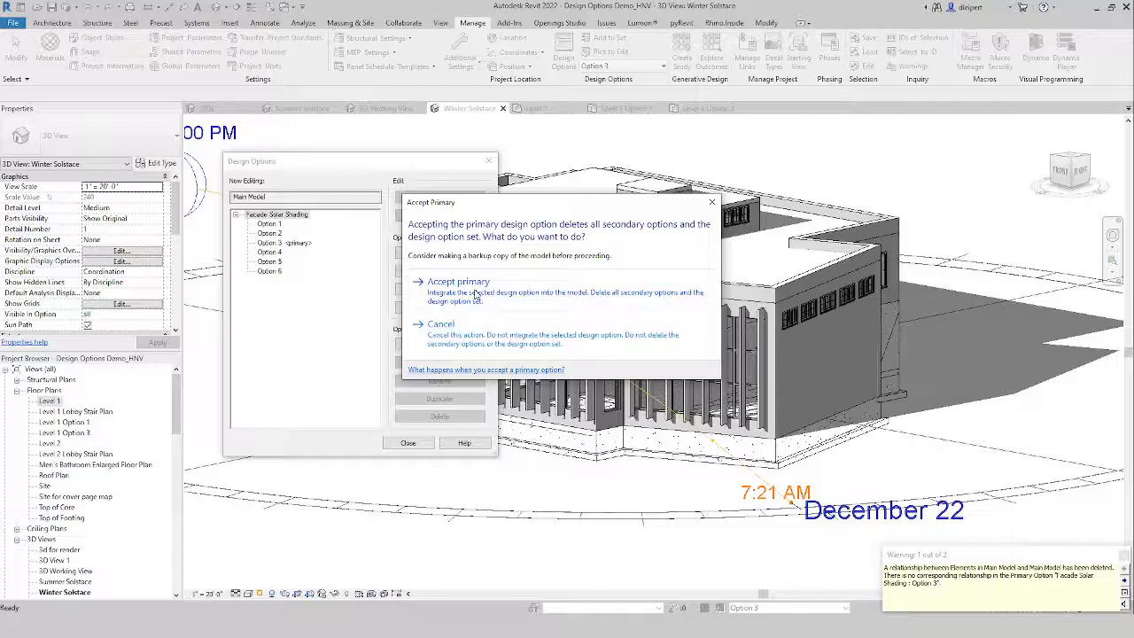
{"action": "left_click", "coordinate": [459, 280]}
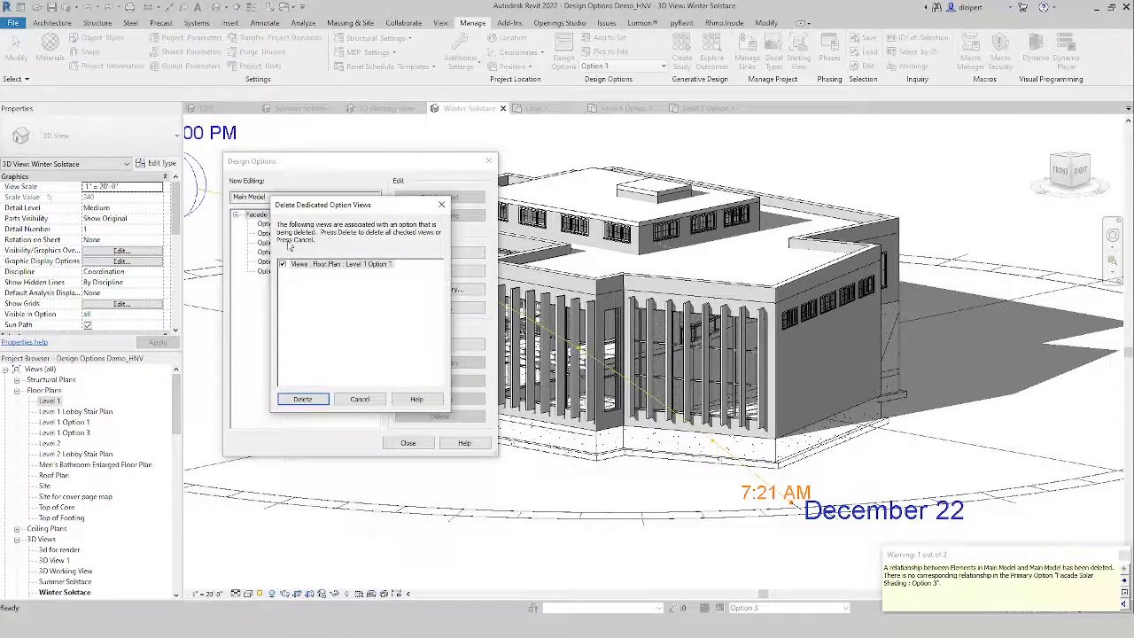
{"action": "mouse_move", "coordinate": [353, 305]}
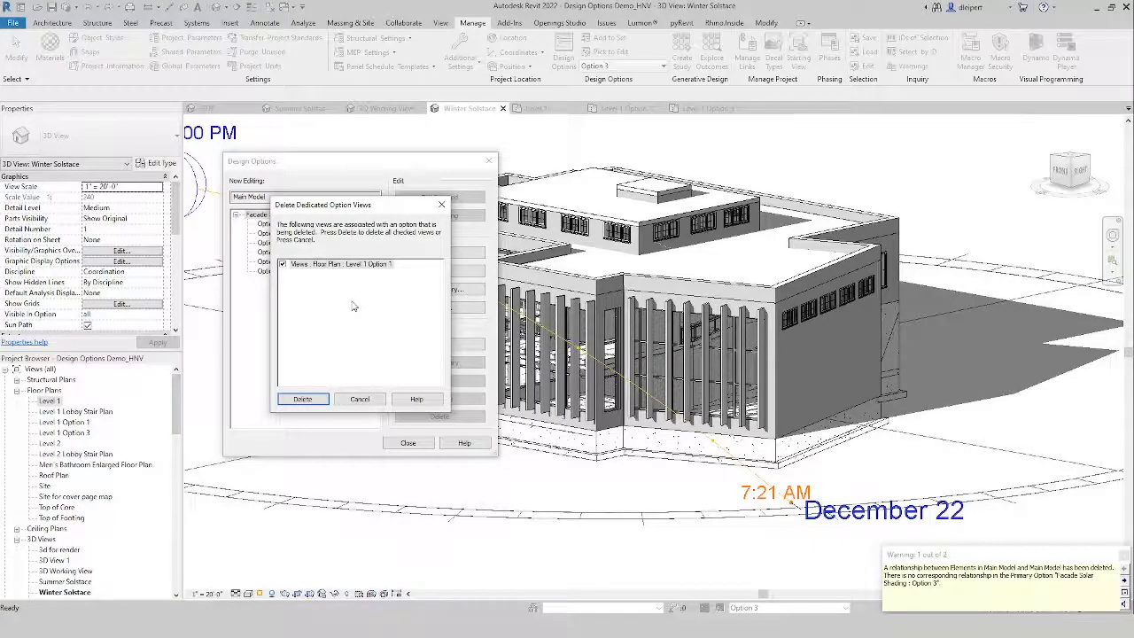
{"action": "mouse_move", "coordinate": [365, 279]}
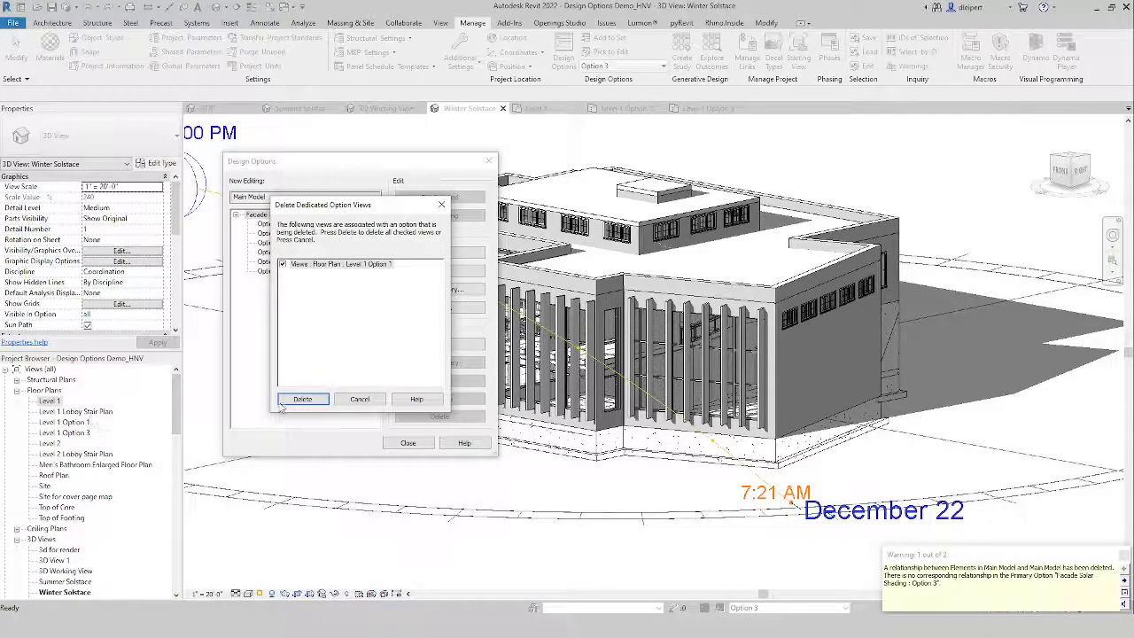
{"action": "left_click", "coordinate": [301, 399]}
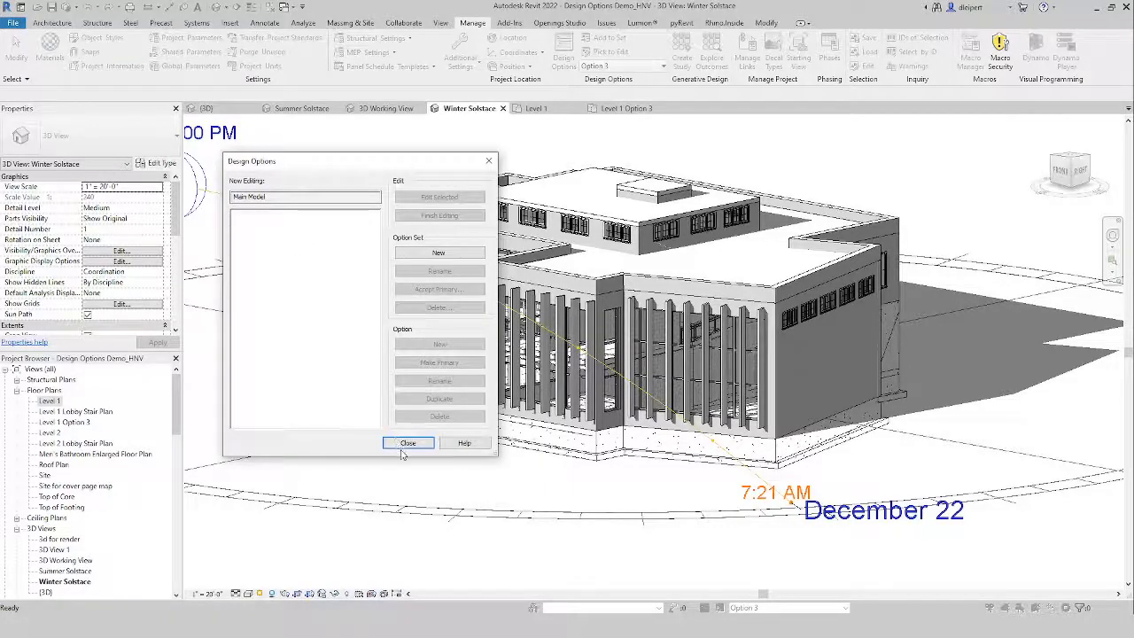
{"action": "left_click", "coordinate": [408, 444]}
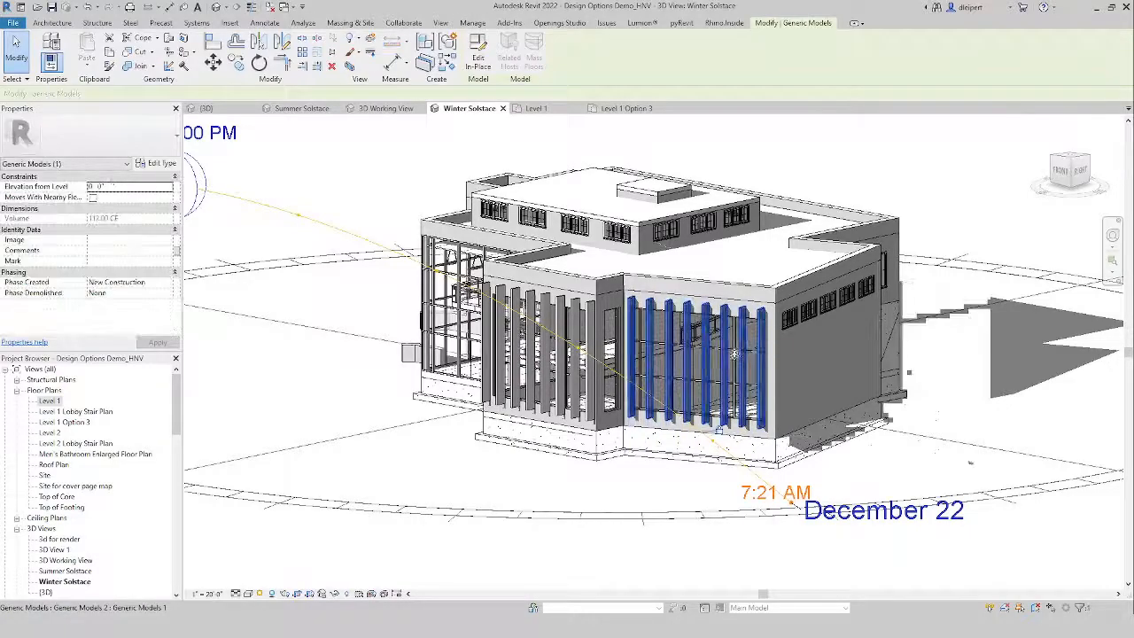
{"action": "left_click", "coordinate": [471, 21]}
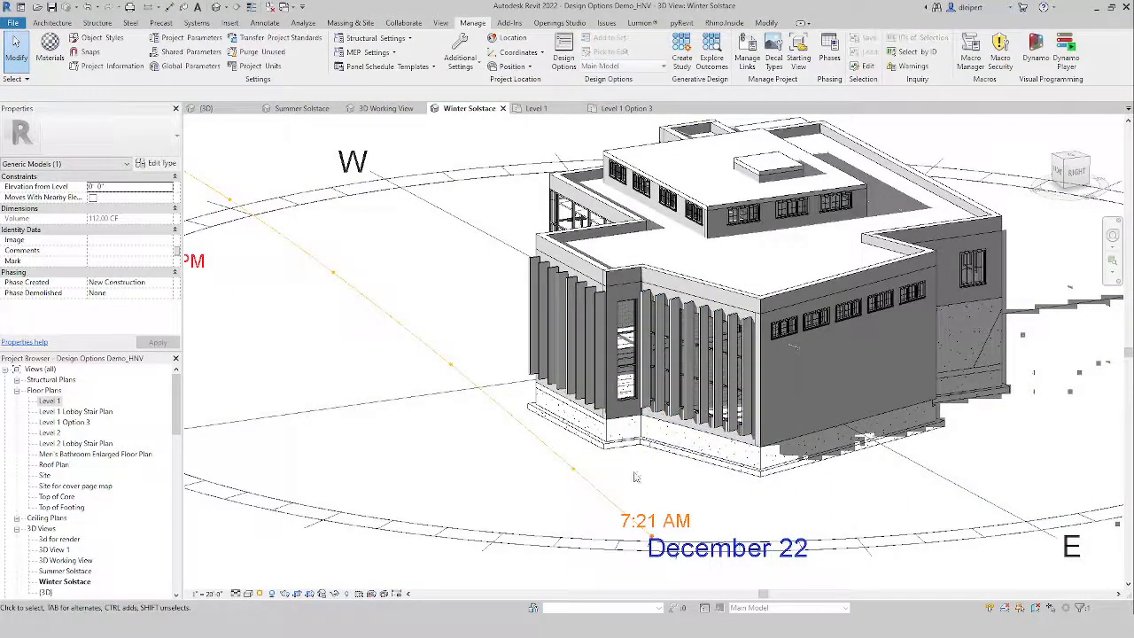